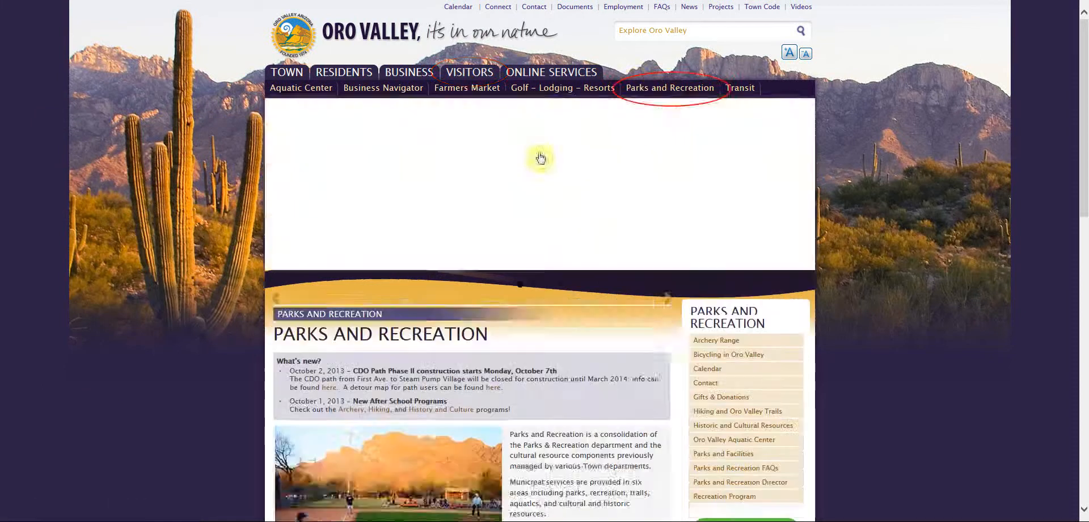
Open the online class registration site from the Parks and Recreation page.
scroll(down, 3)
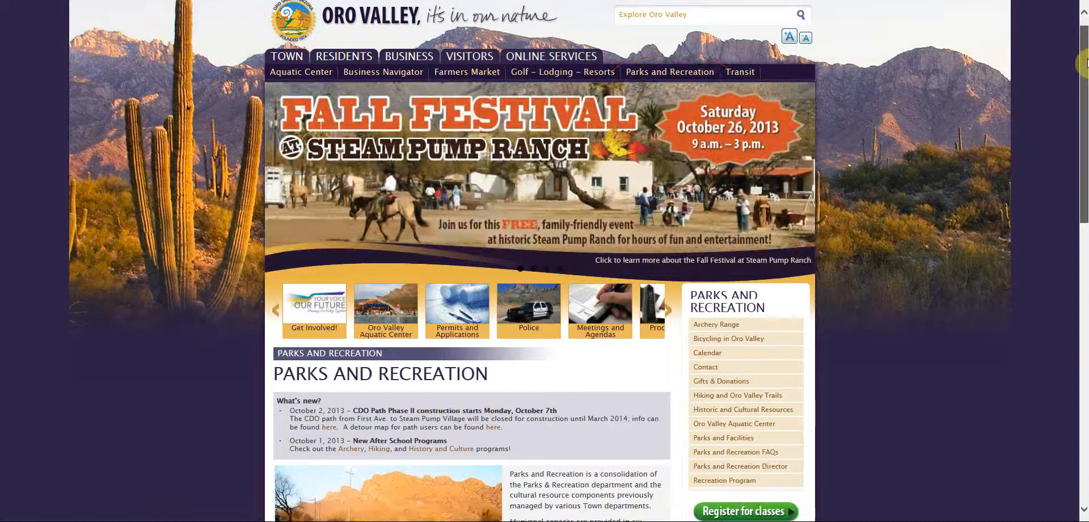
scroll(down, 3)
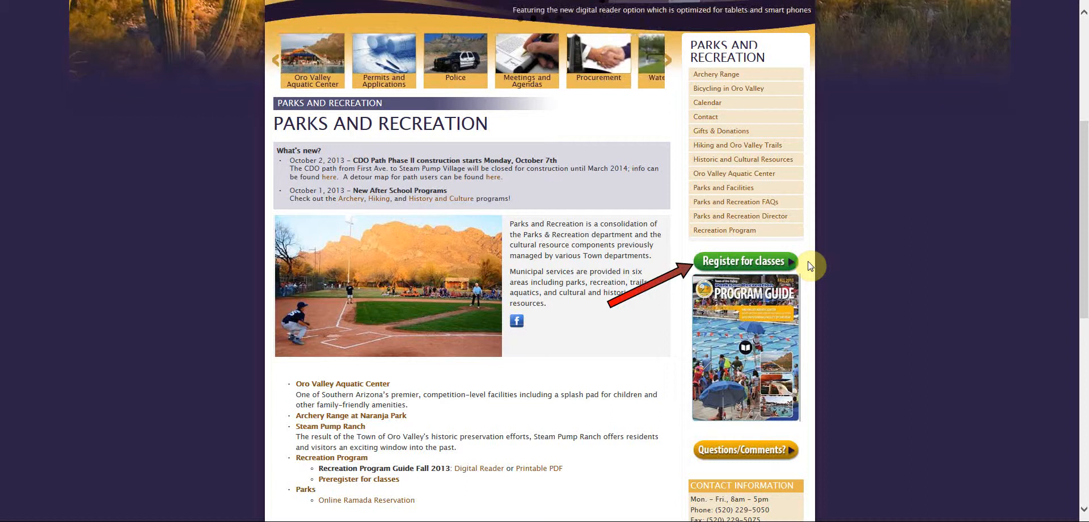
click(743, 262)
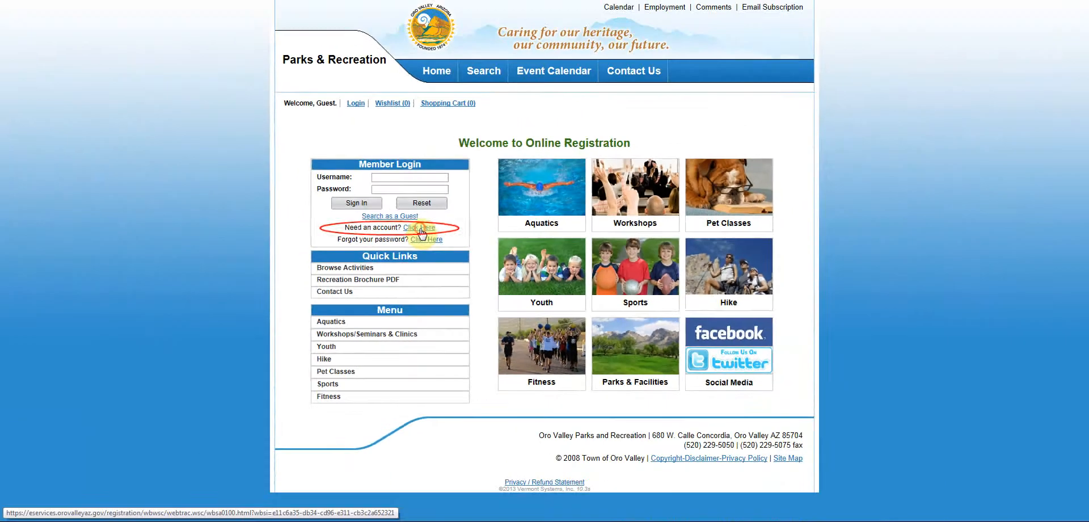
click(413, 227)
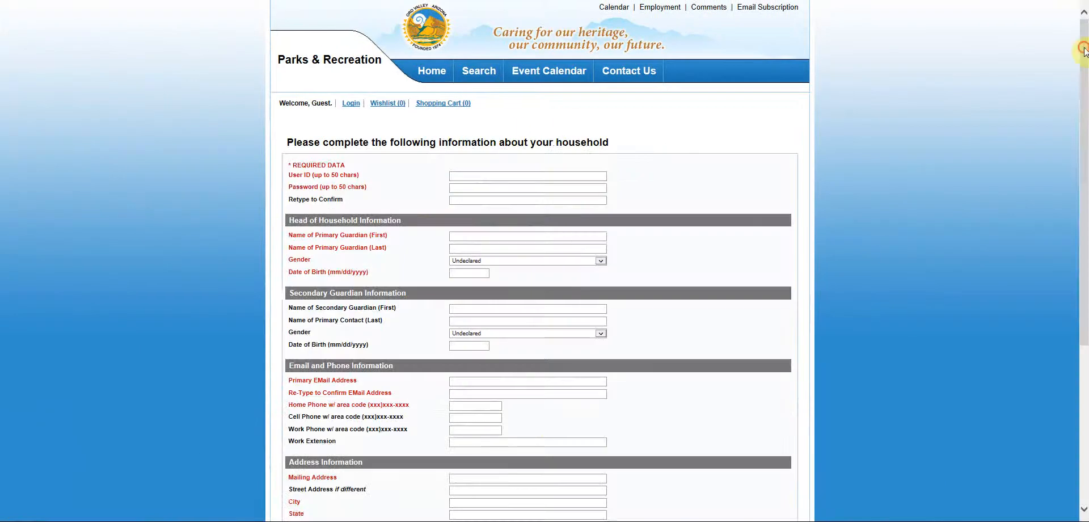
scroll(down, 3)
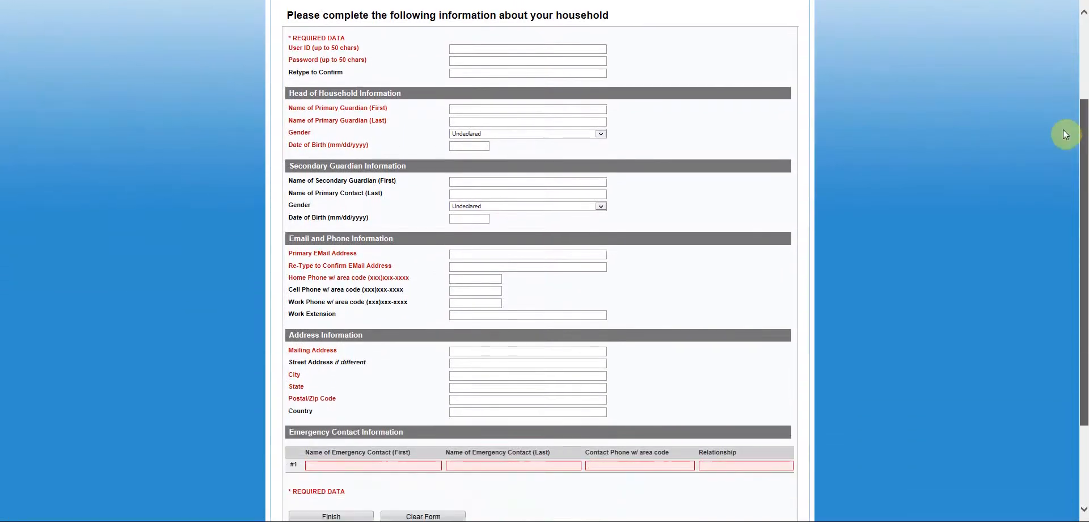
scroll(down, 3)
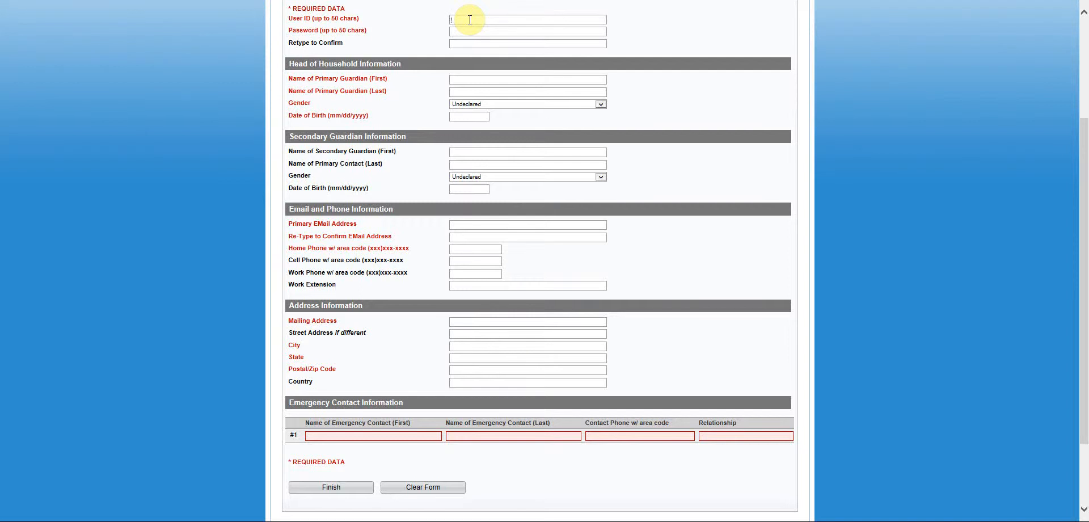
text(sample7)
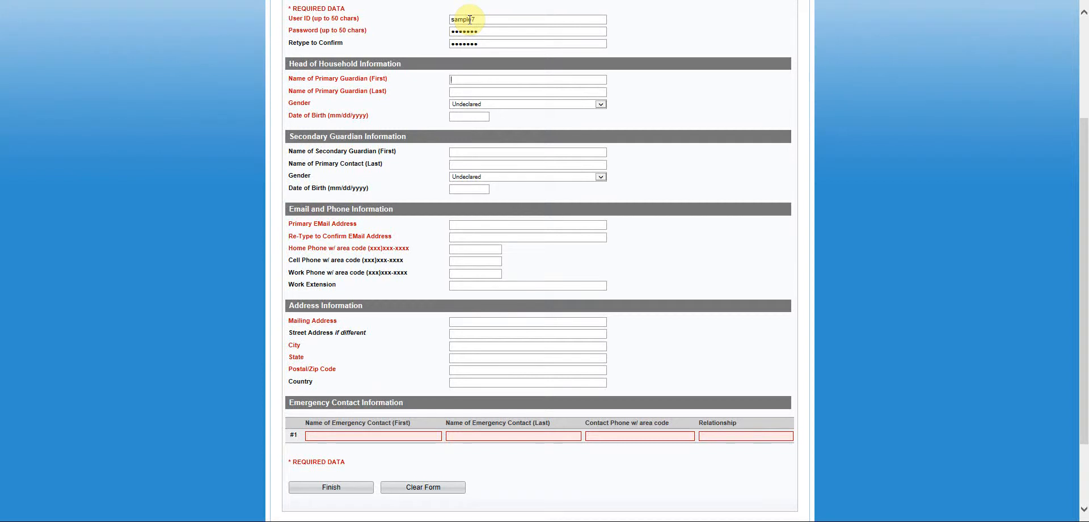
text(Melod)
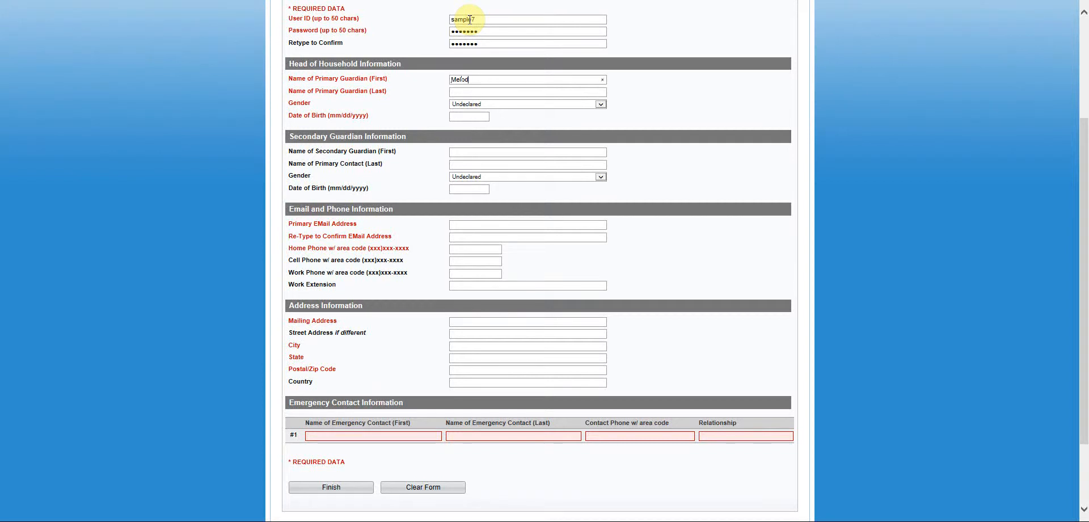
text(Sunshine)
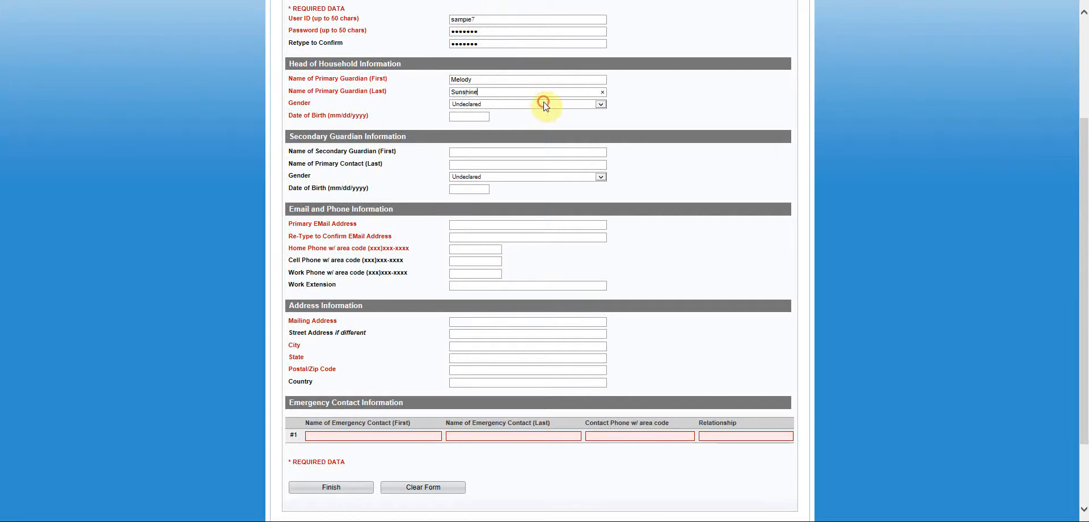
click(527, 104)
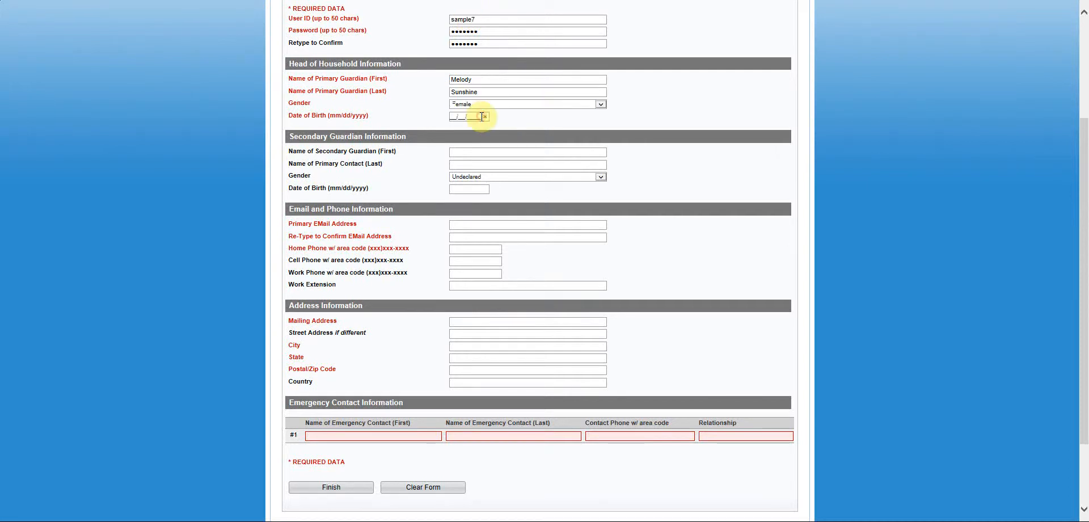
text(01/01/1973)
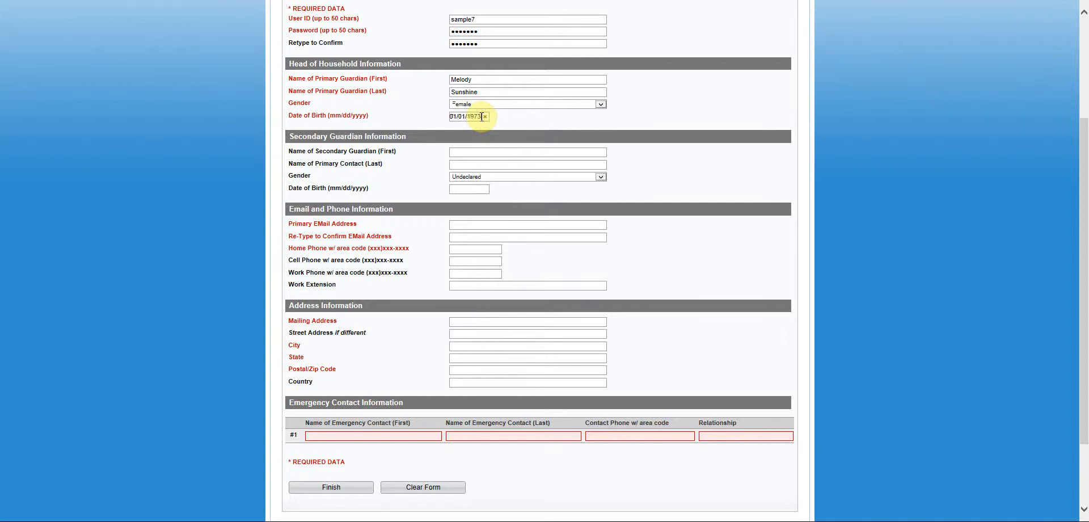
click(527, 151)
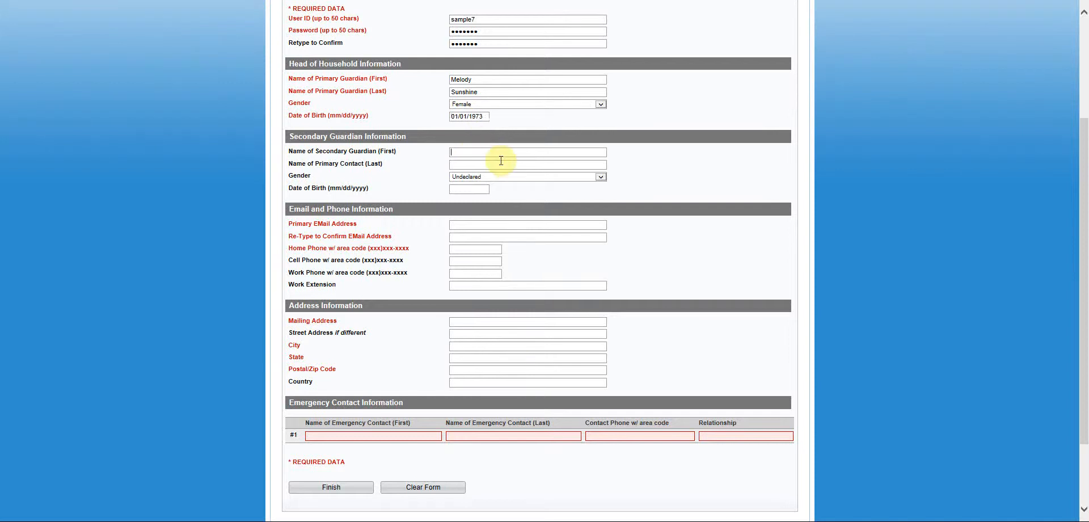
mouse_move(406, 156)
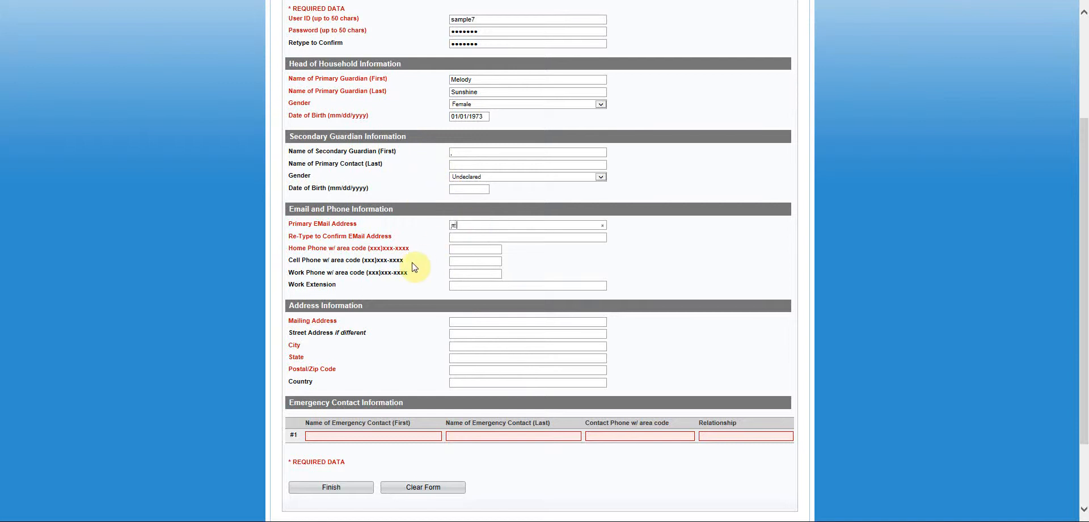
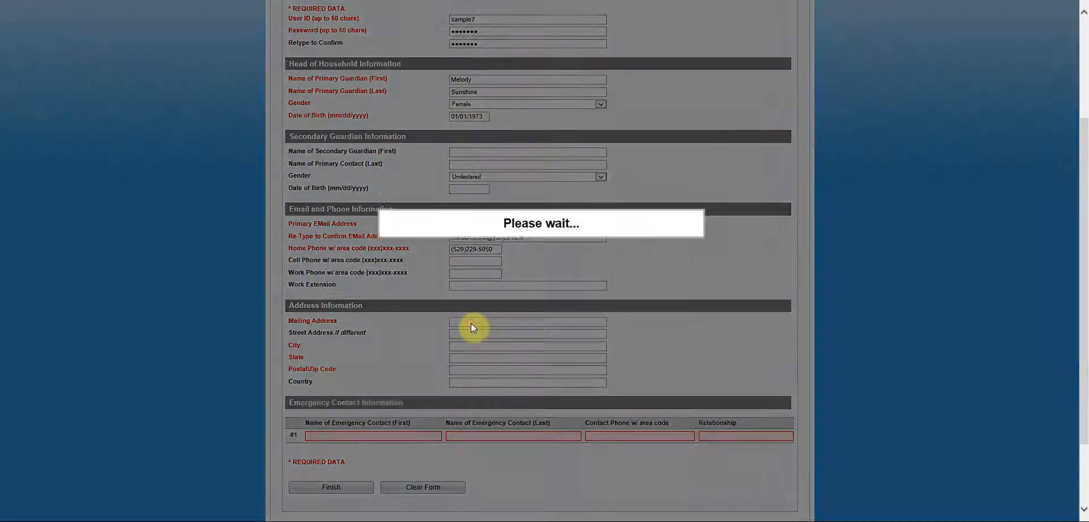
text(123 3)
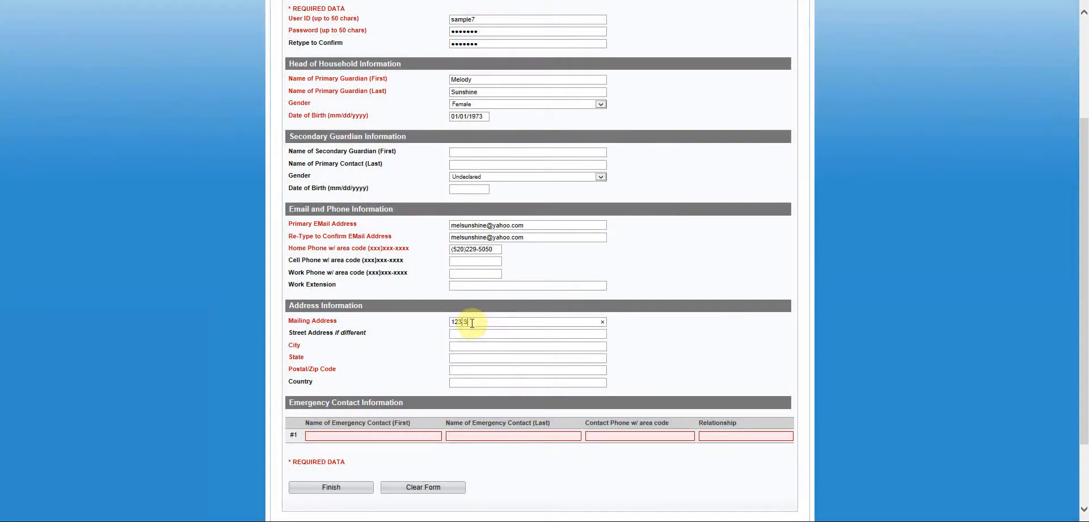
key(Backspace)
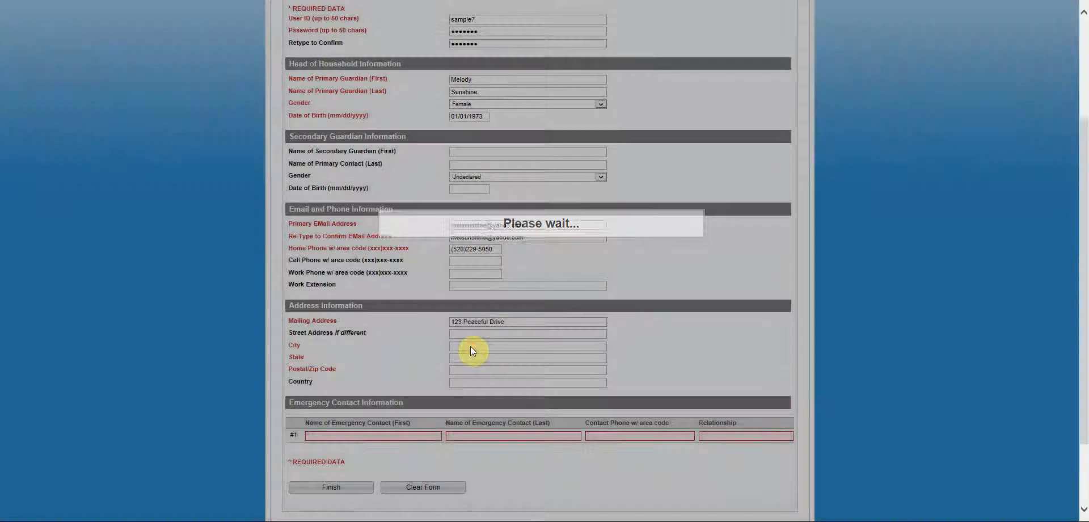
text(Oro)
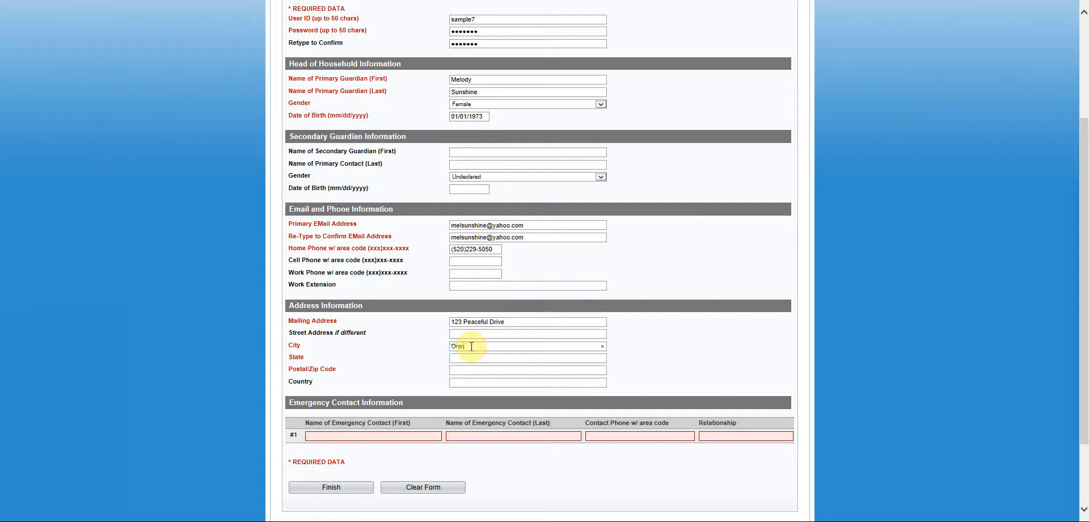
Complete the address with AZ 85737, add a sister emergency contact, and submit.
text(AZ)
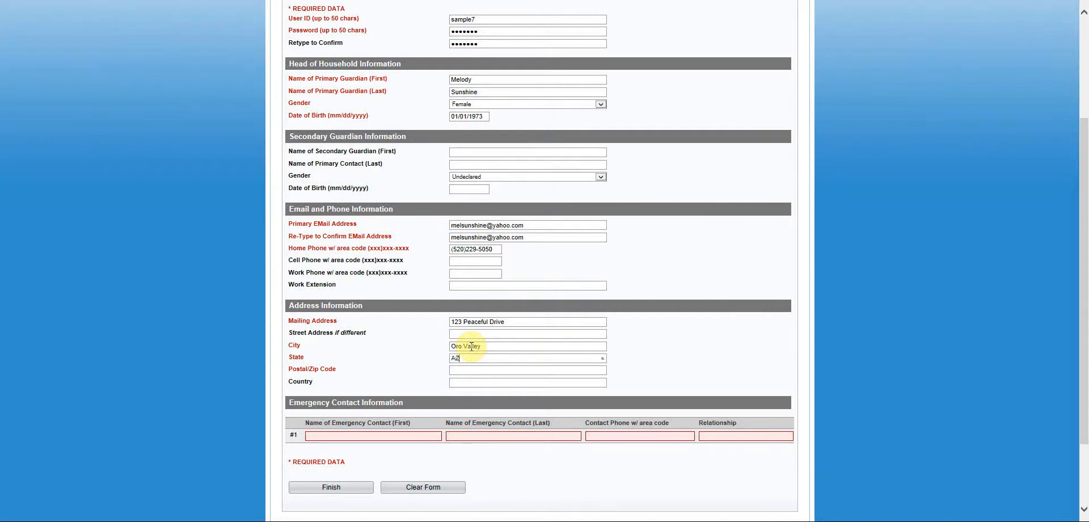
text(85737)
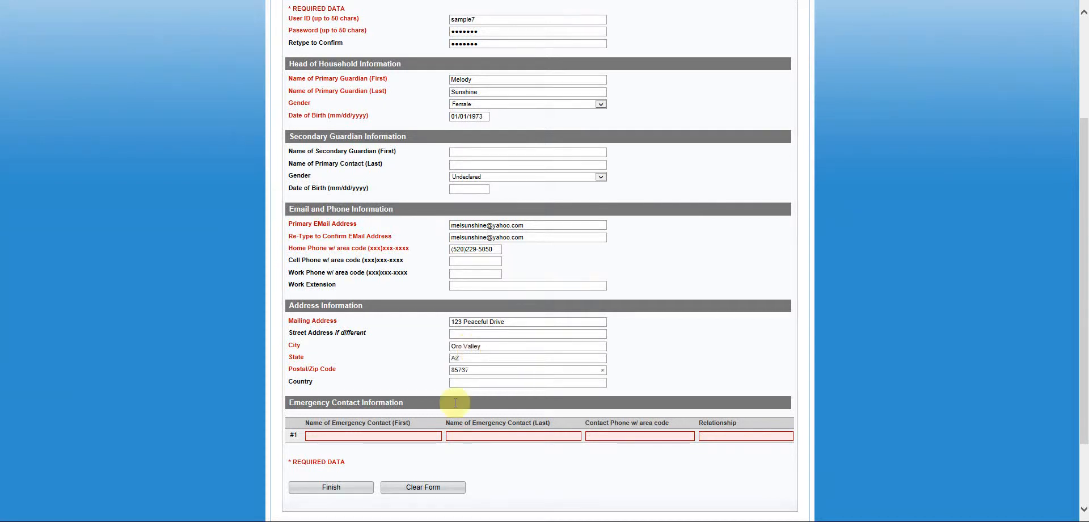
scroll(down, 3)
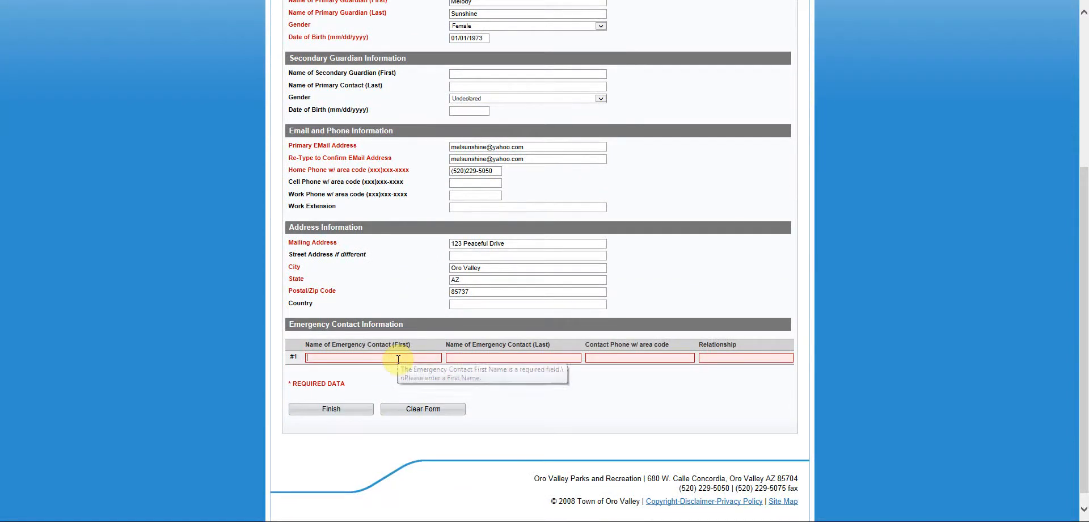
text(Beac)
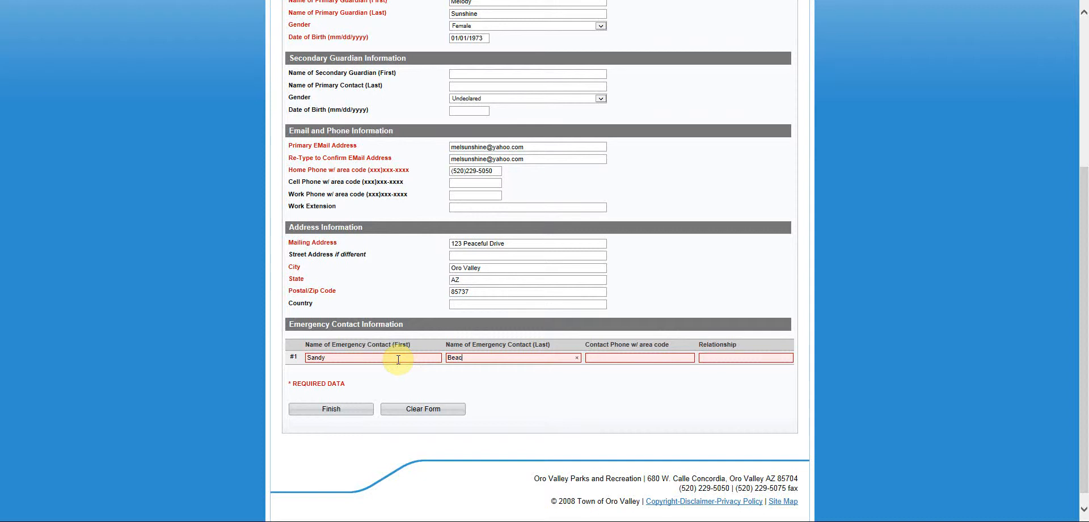
click(637, 358)
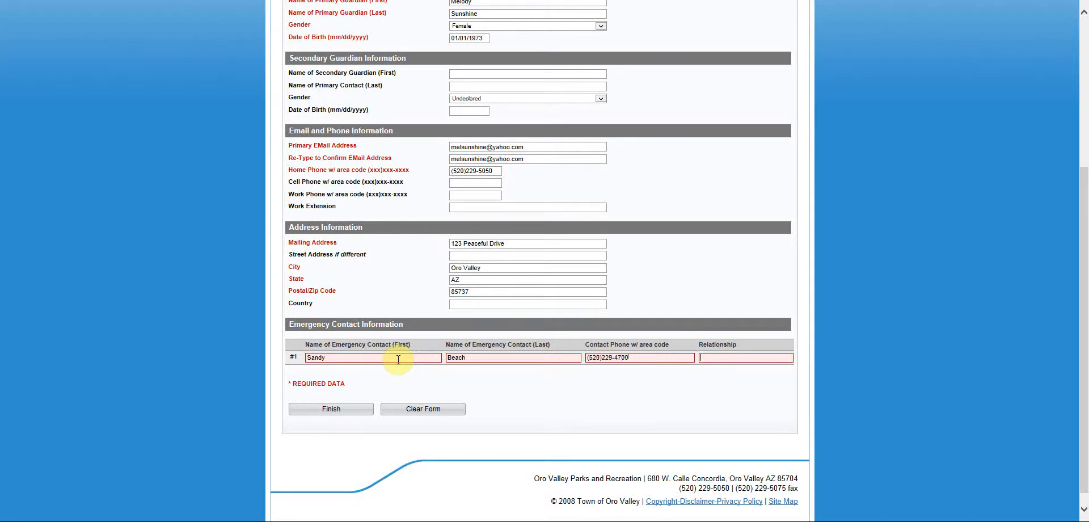
text(Sister)
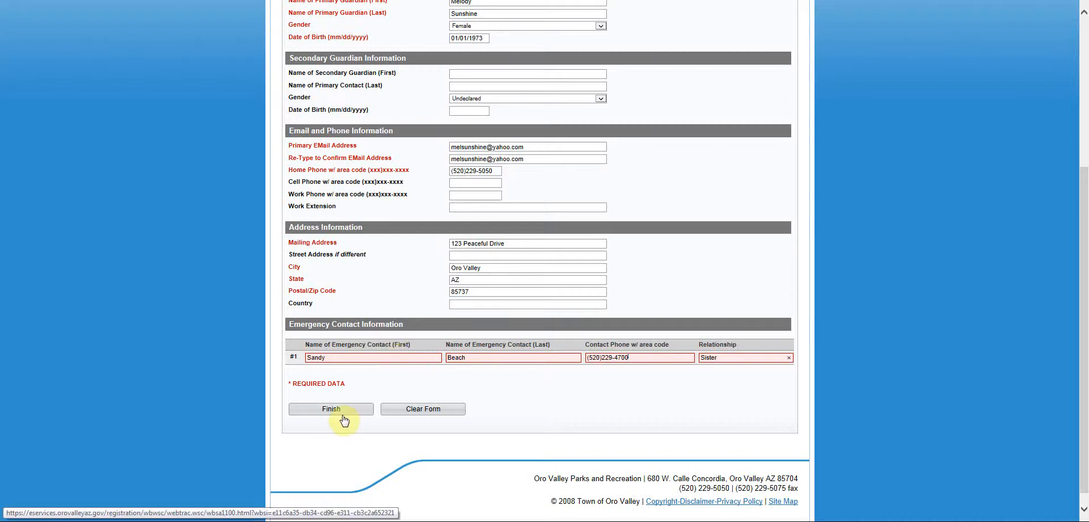
click(331, 408)
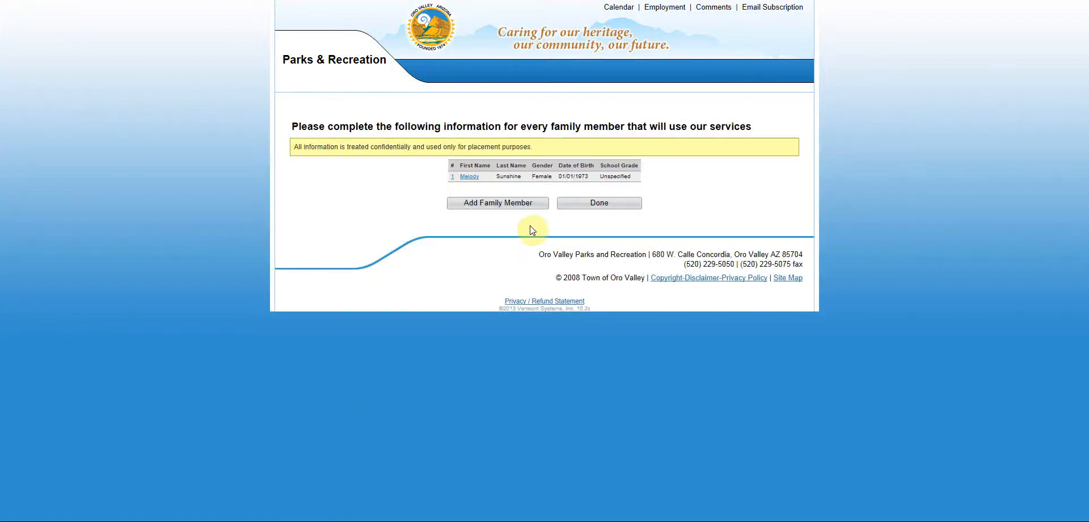
mouse_move(531, 202)
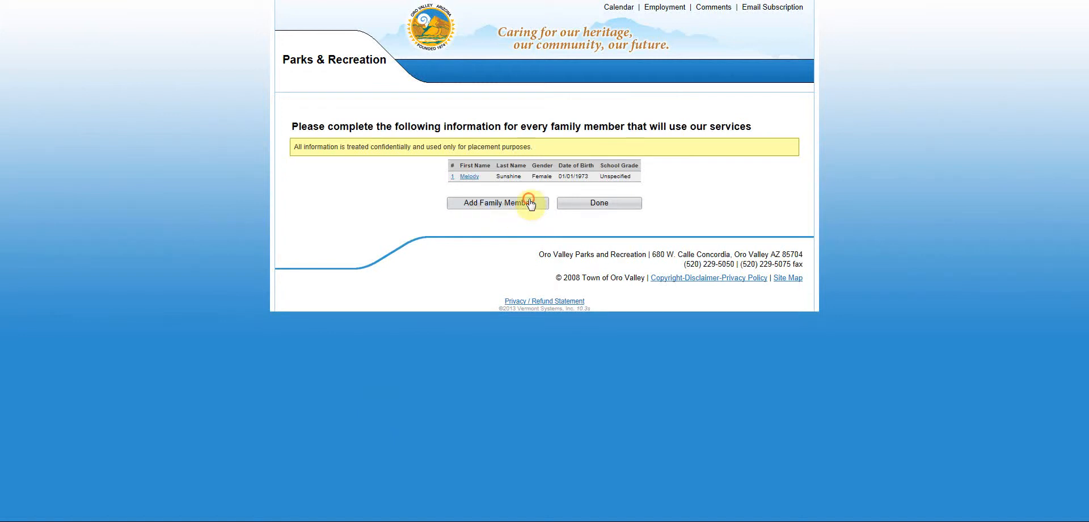
click(498, 202)
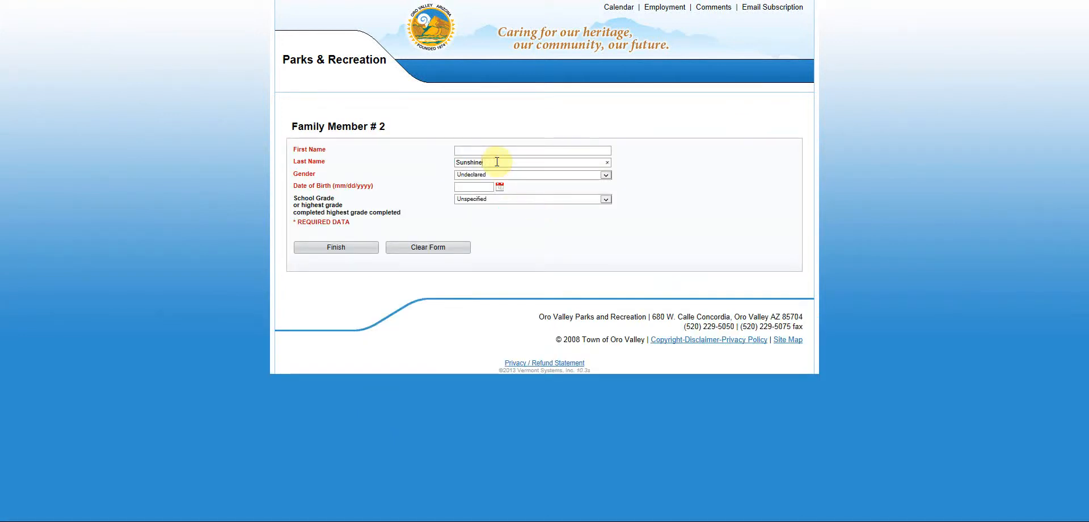
mouse_move(486, 150)
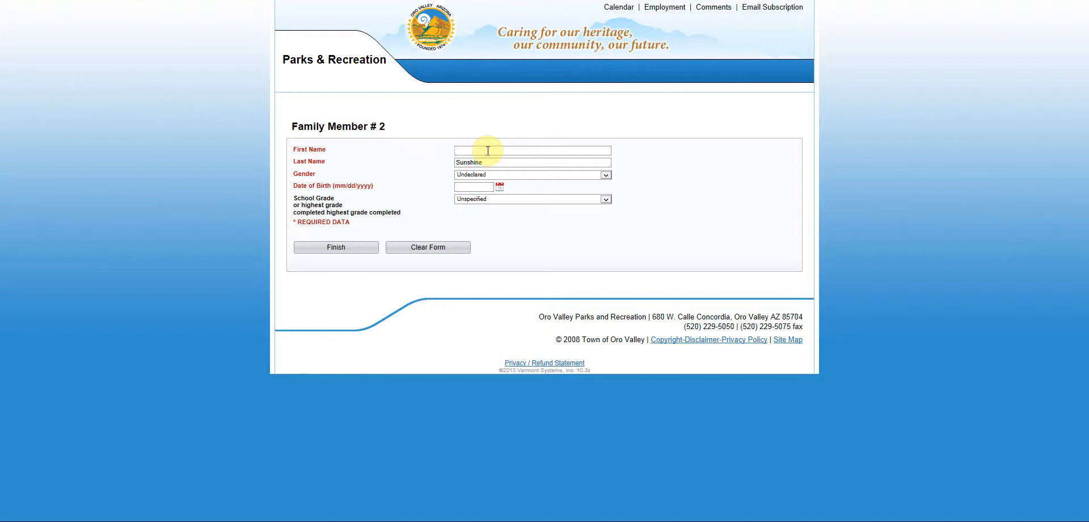
text(Dais)
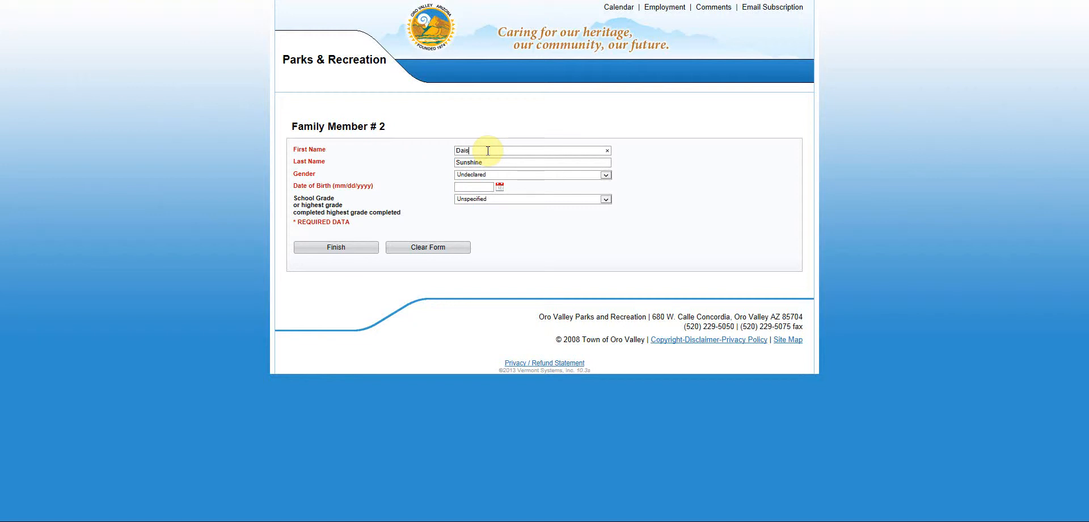
click(533, 162)
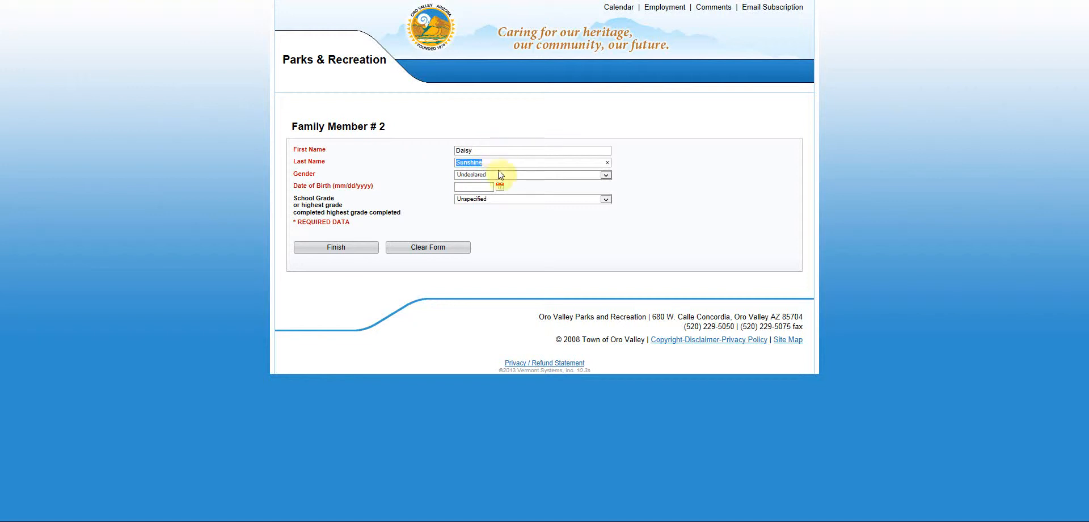
click(531, 175)
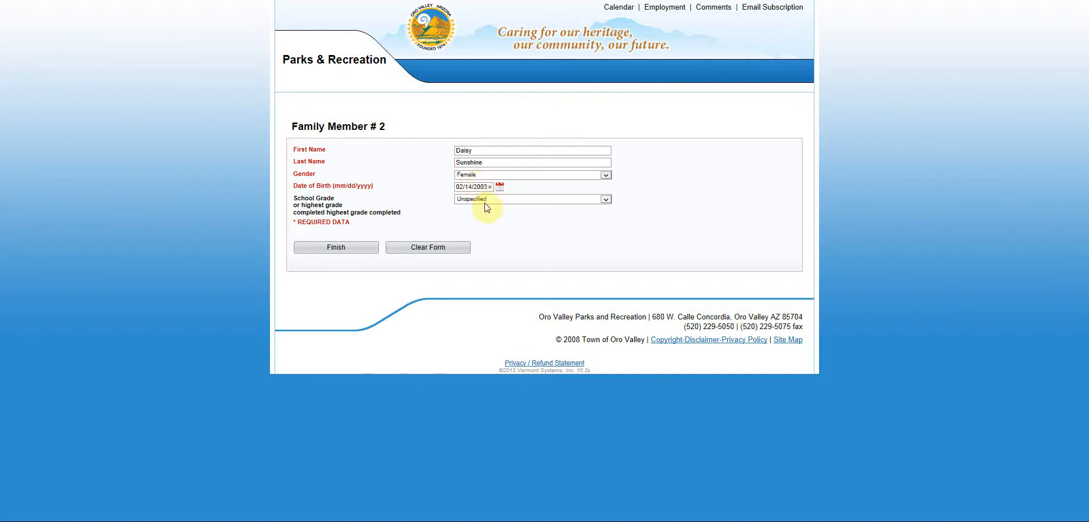
click(531, 200)
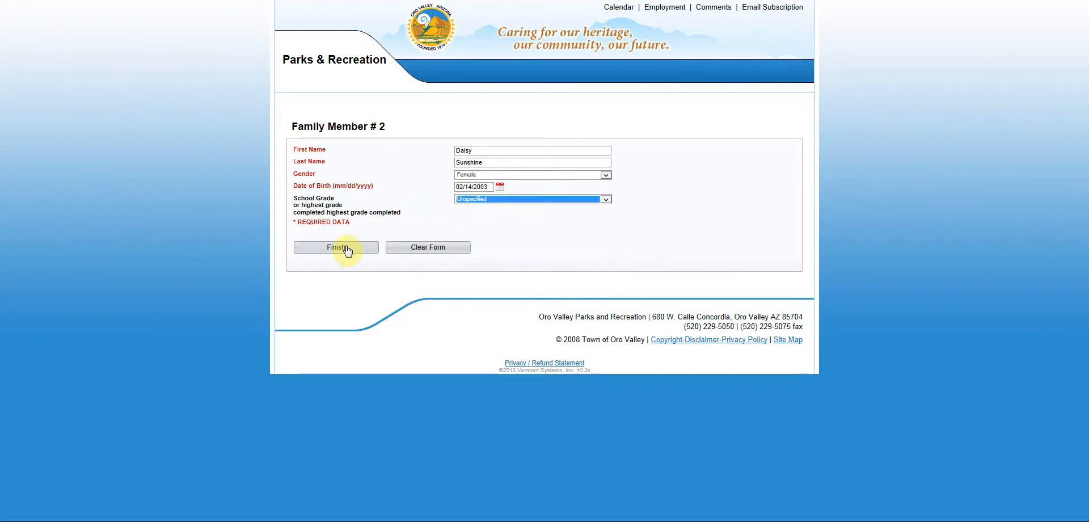
click(335, 248)
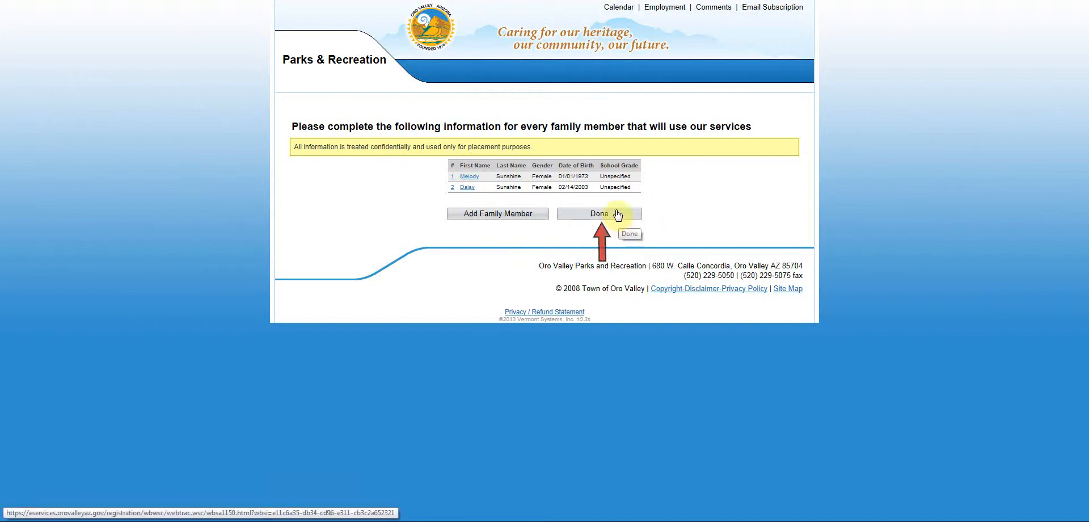
Confirm the family list and dismiss the reminder to call the office.
click(599, 213)
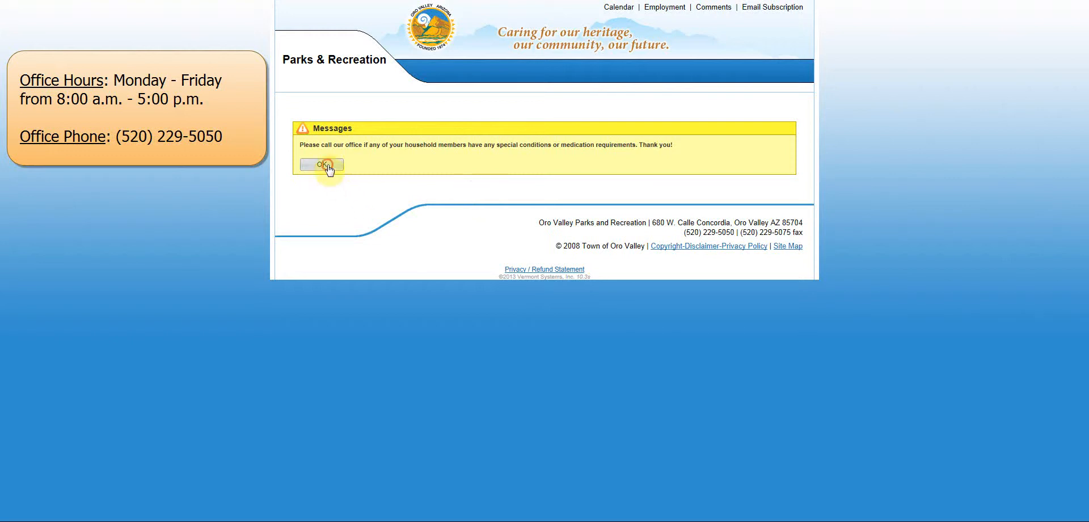
click(320, 165)
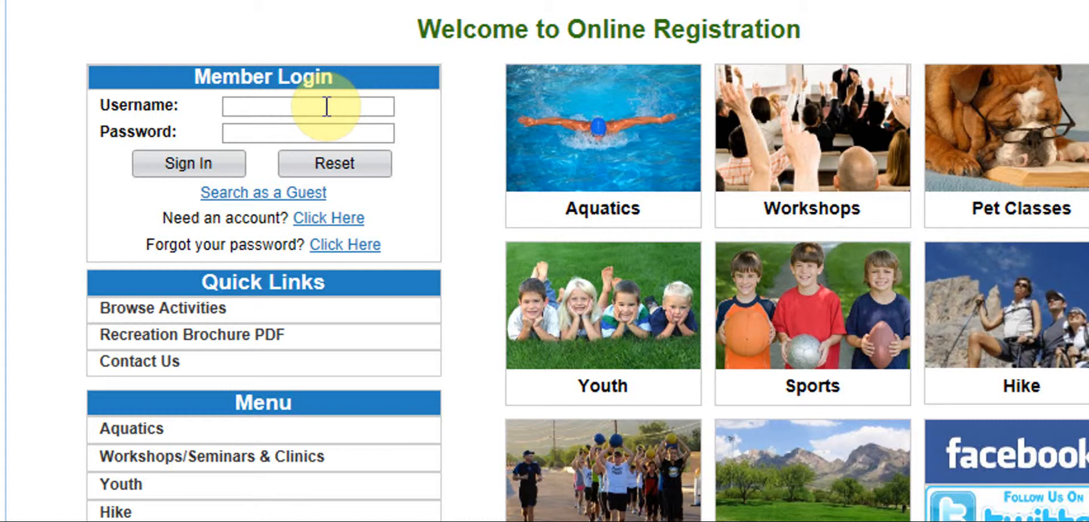
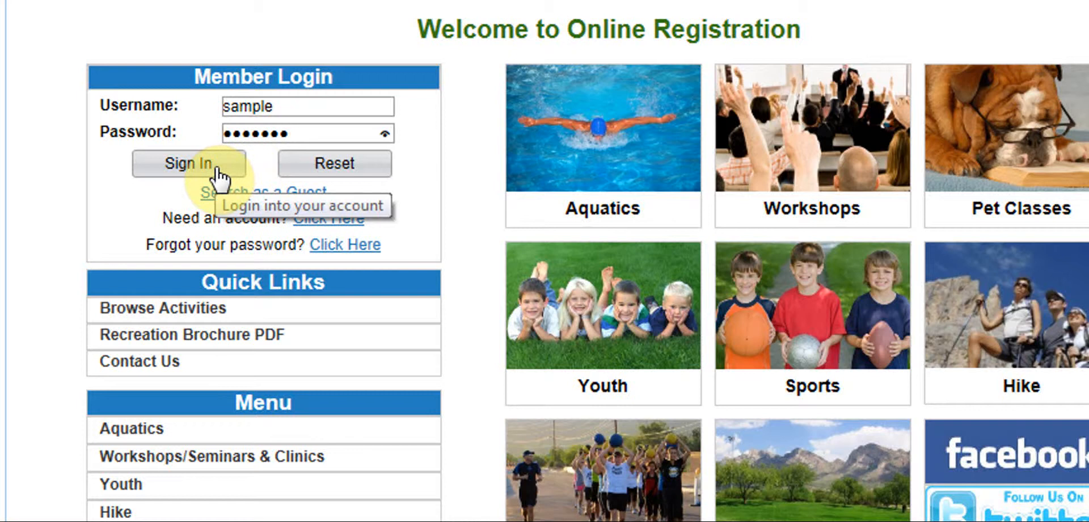
Sign in to Member Login with username sample7 and the household password.
click(189, 163)
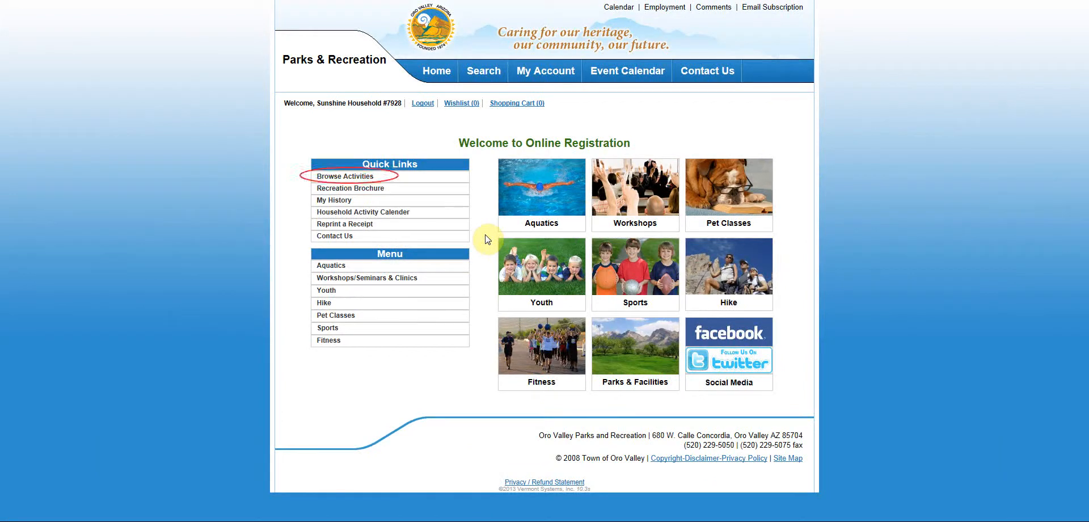
mouse_move(369, 201)
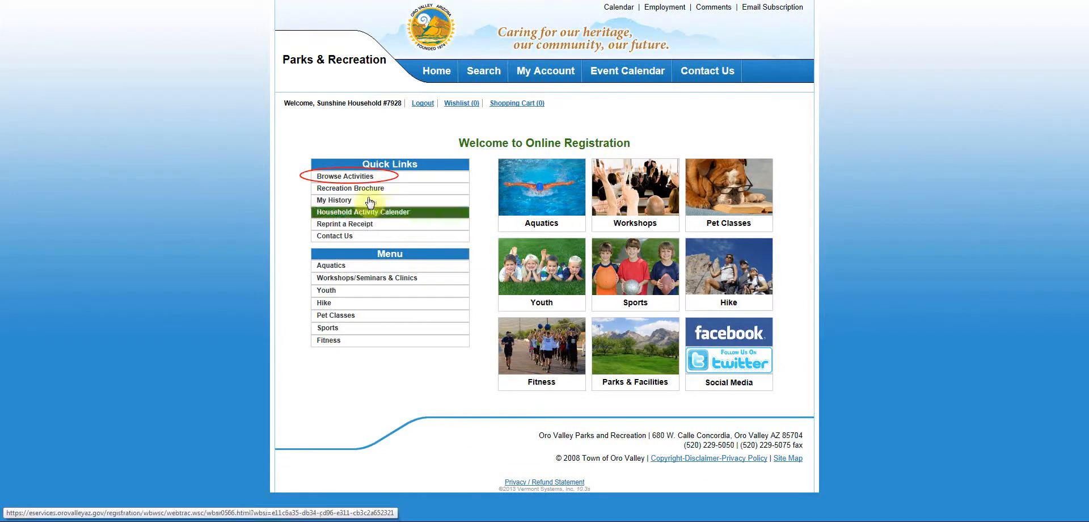
Choose Browse Activities from the Quick Links.
click(345, 176)
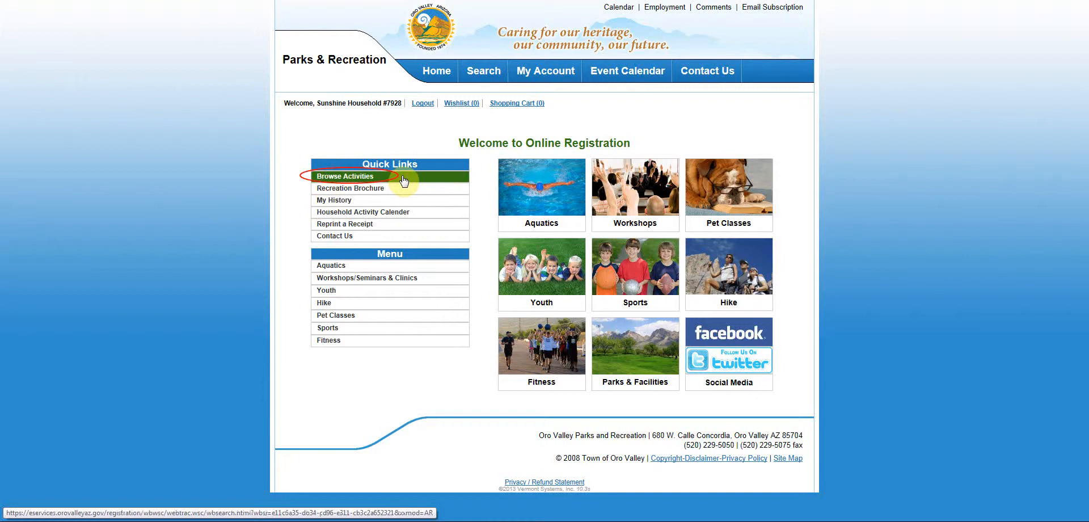
Find Crazy for Horses Kids Camp (12/30/13–01/03/14, $175) in the listing and view its details.
click(346, 176)
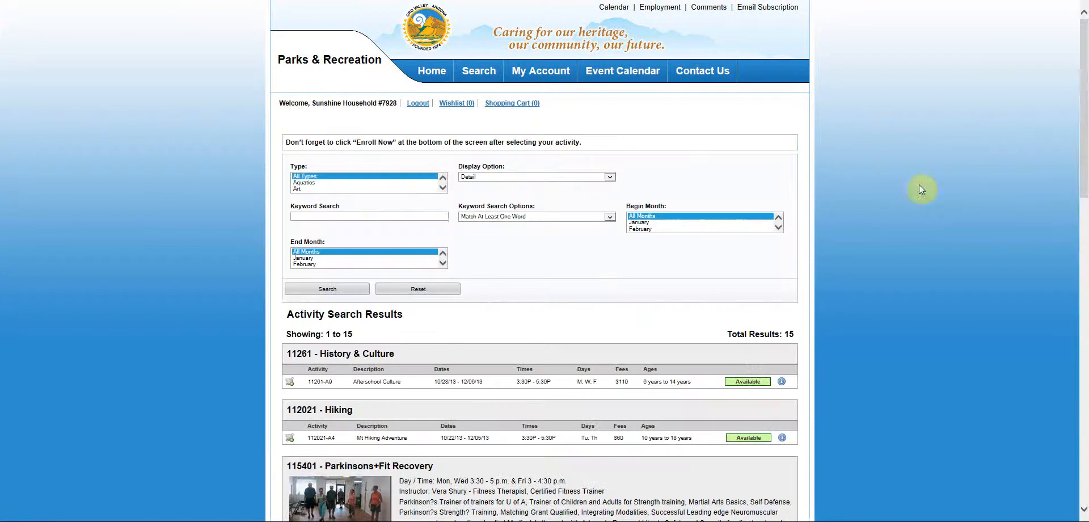
scroll(down, 3)
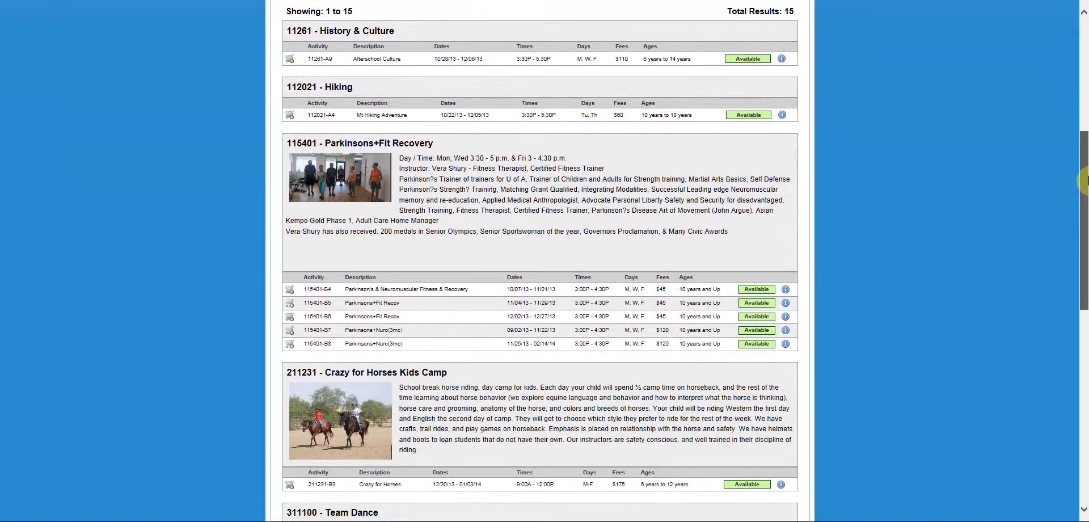
scroll(down, 3)
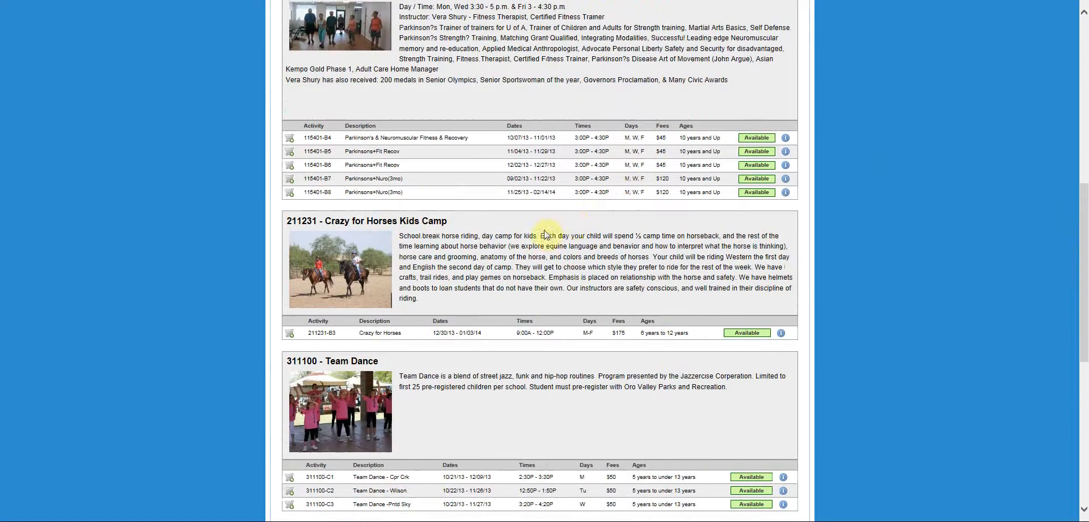
scroll(down, 3)
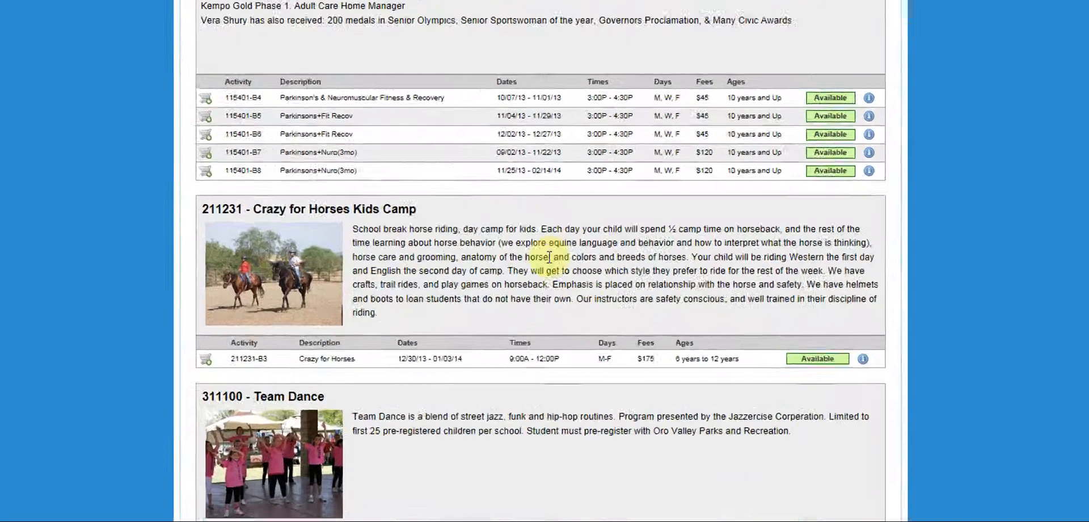
scroll(down, 3)
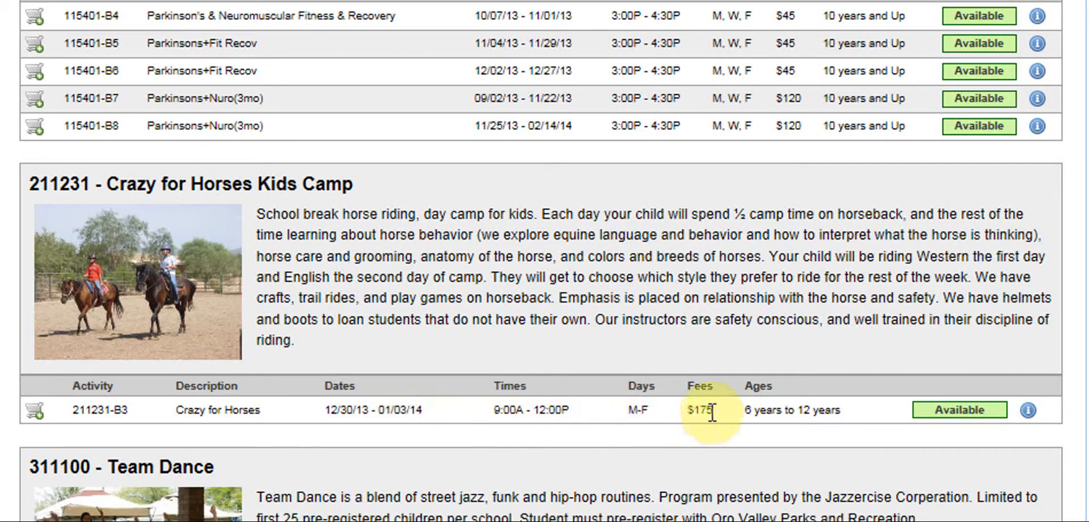
mouse_move(843, 428)
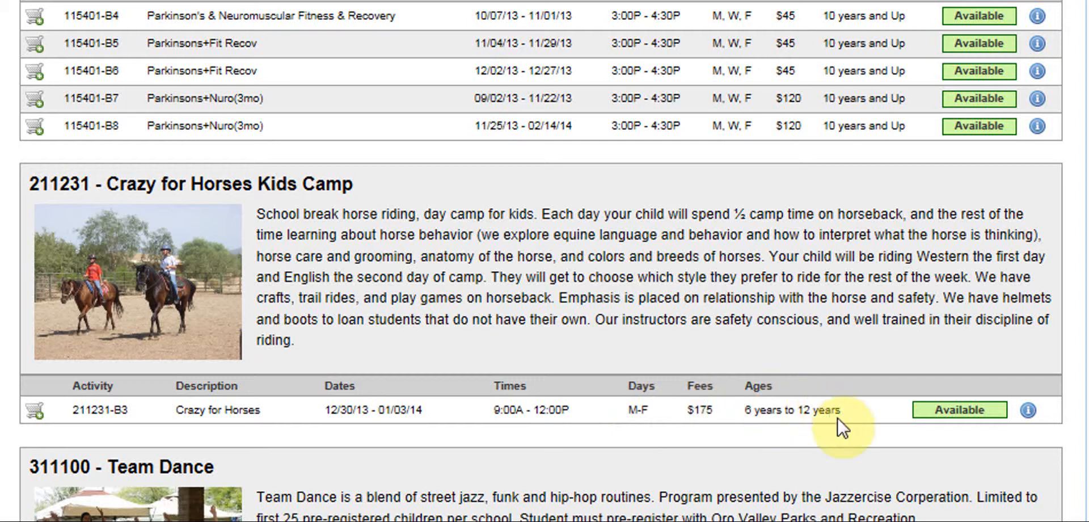
mouse_move(1022, 448)
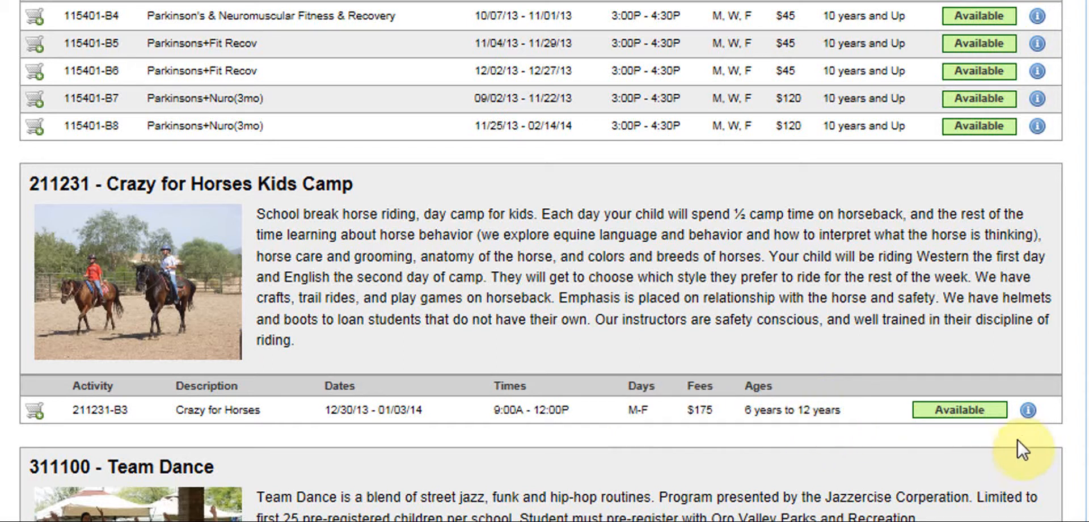
mouse_move(1029, 409)
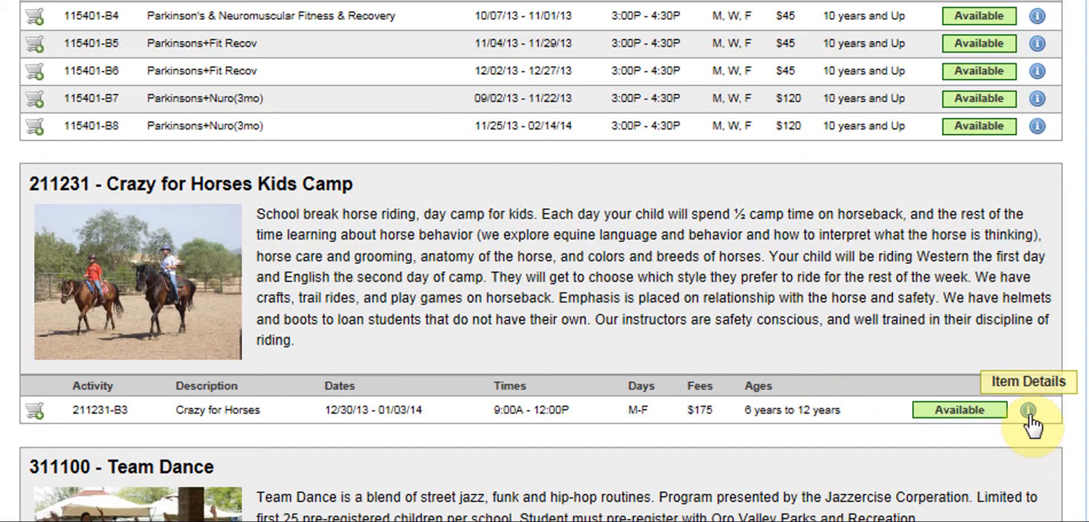
click(1036, 409)
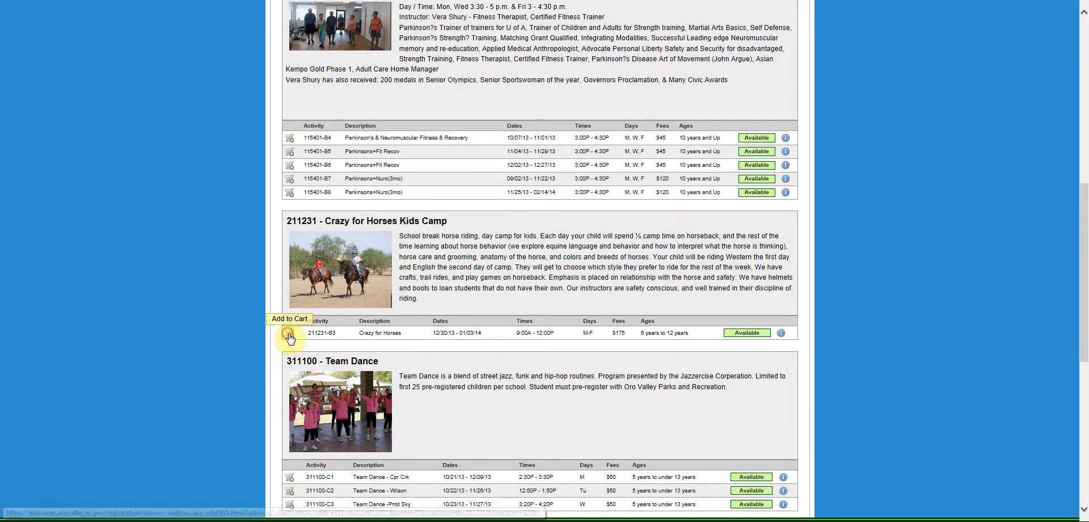
Add Crazy for Horses 211231-B3 to the cart and begin enrollment.
click(290, 336)
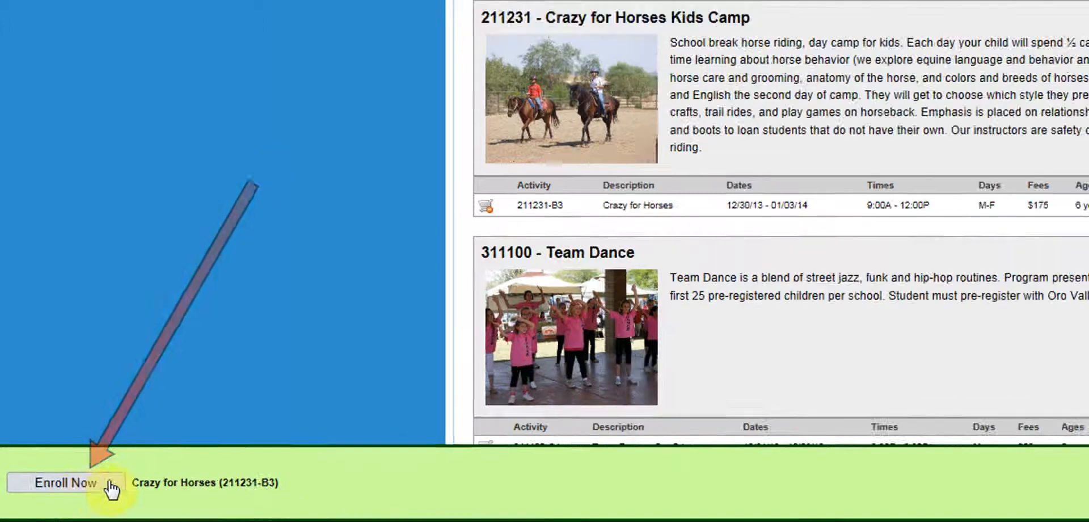
click(64, 482)
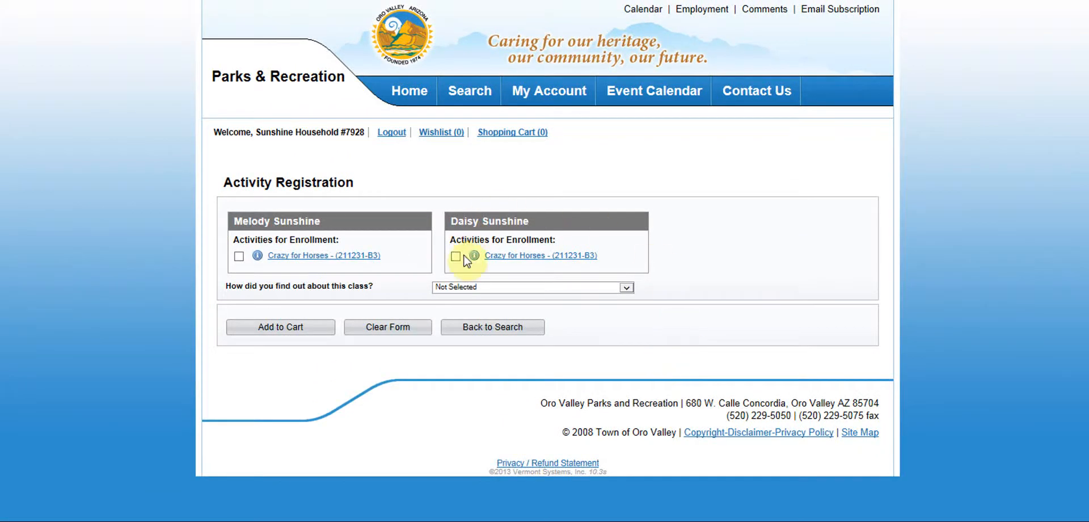
click(455, 255)
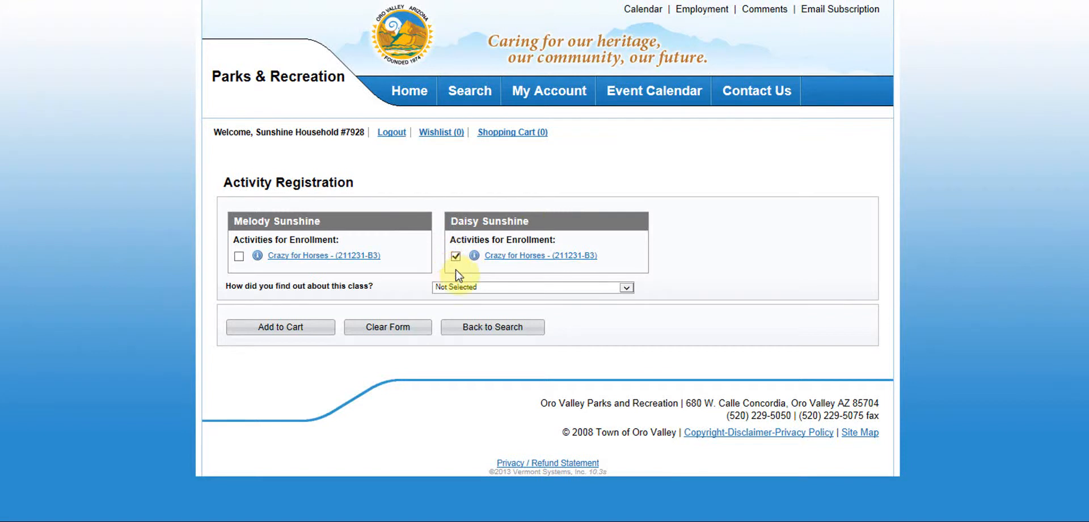
mouse_move(505, 294)
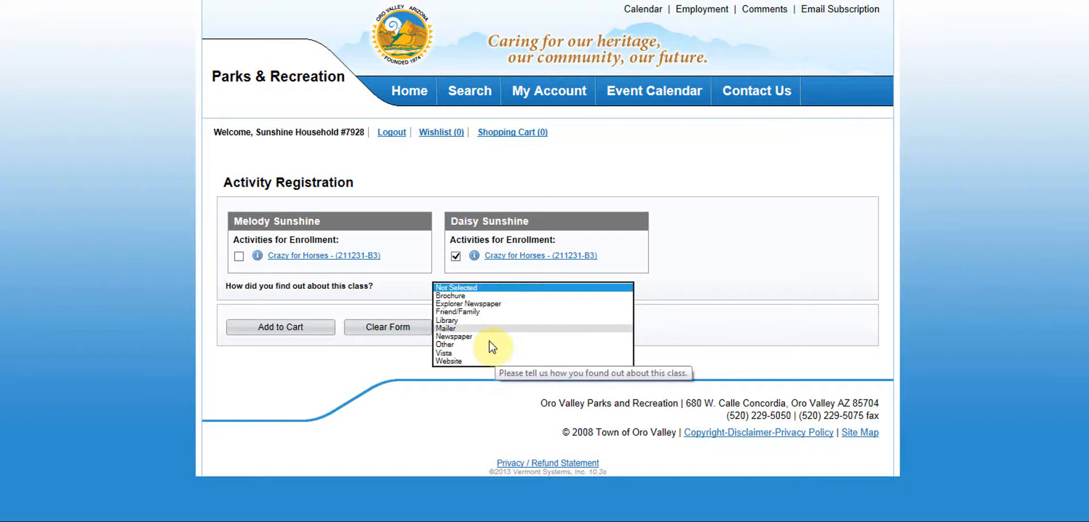
click(455, 288)
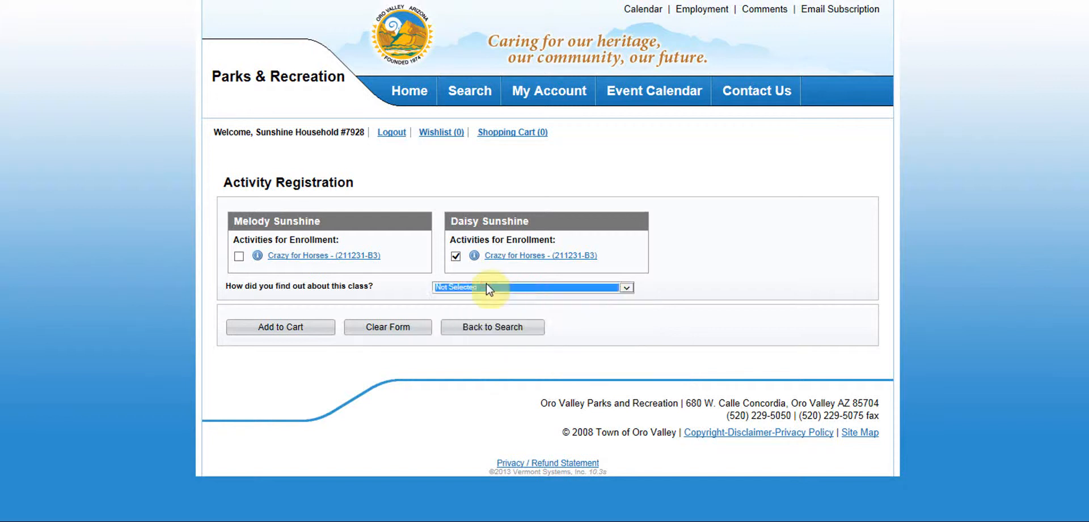
click(533, 288)
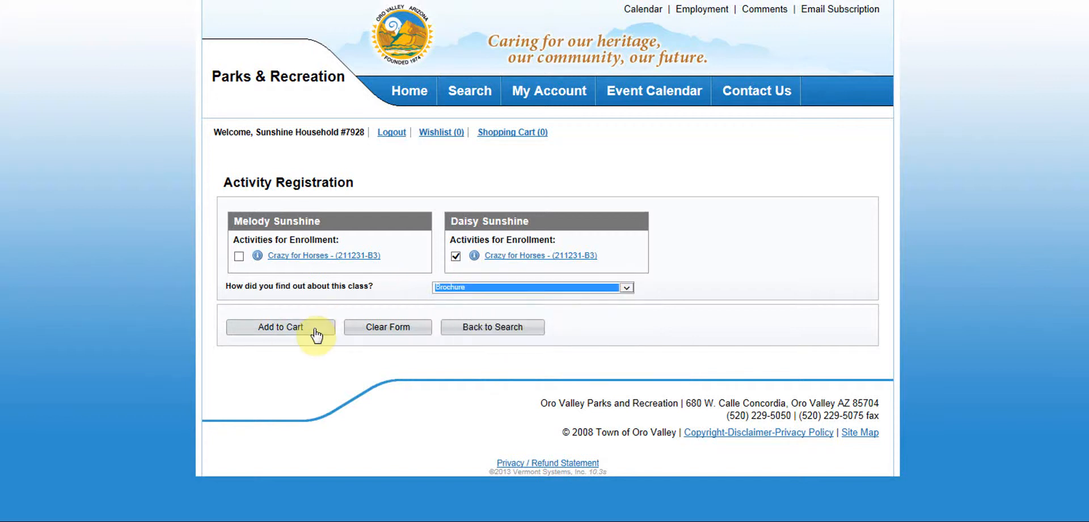
click(281, 327)
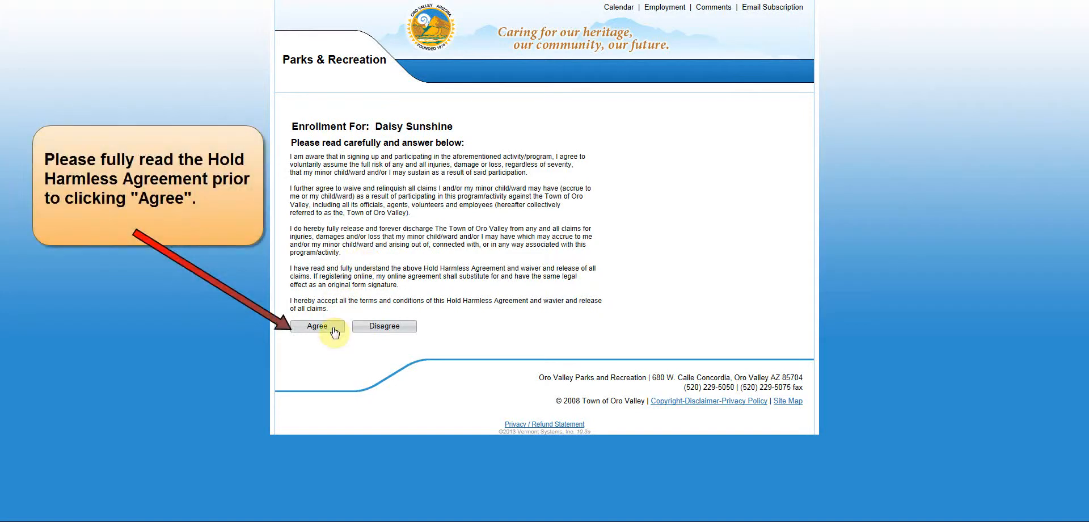
click(317, 327)
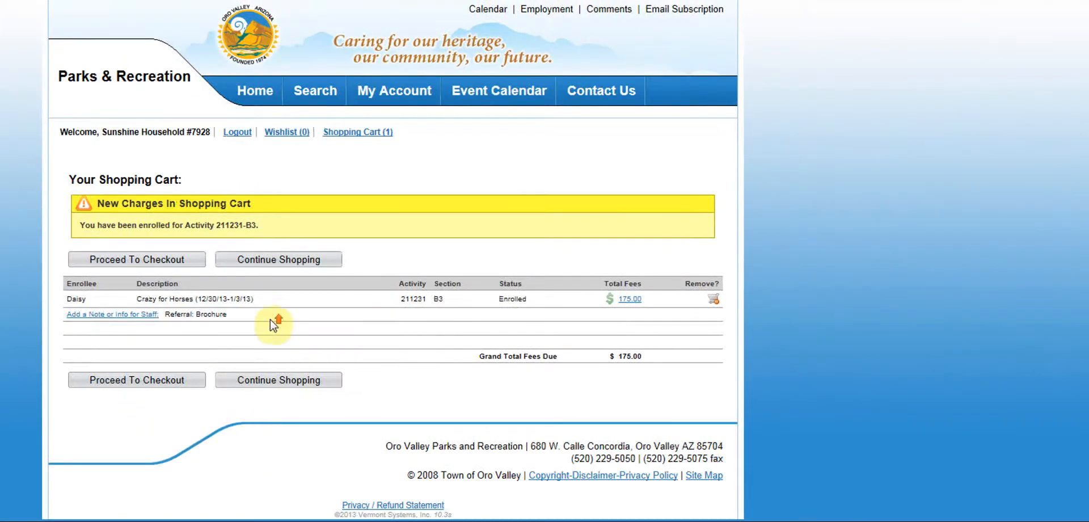
mouse_move(95, 326)
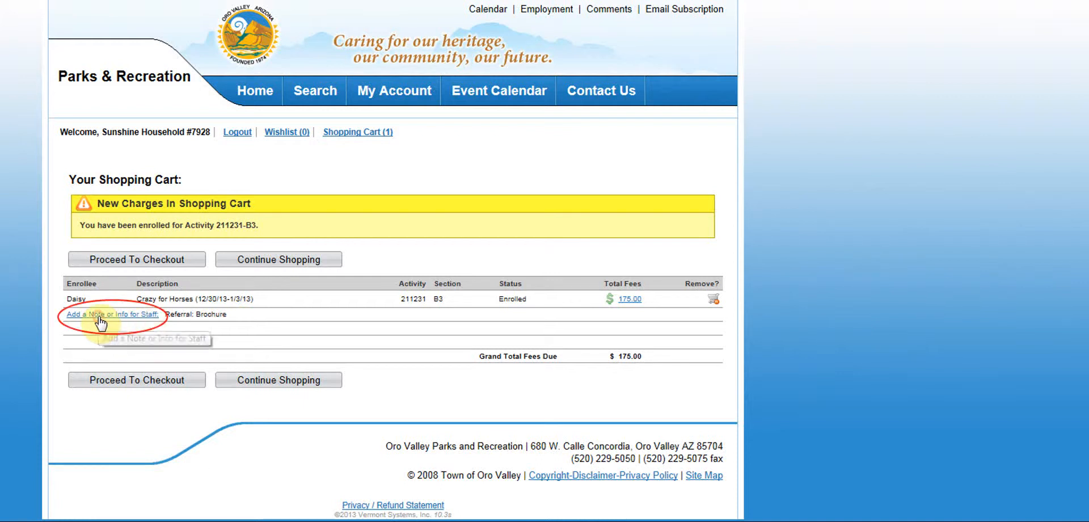
Add a staff note about Daisy's peanut allergy to the Crazy for Horses enrollment.
click(114, 314)
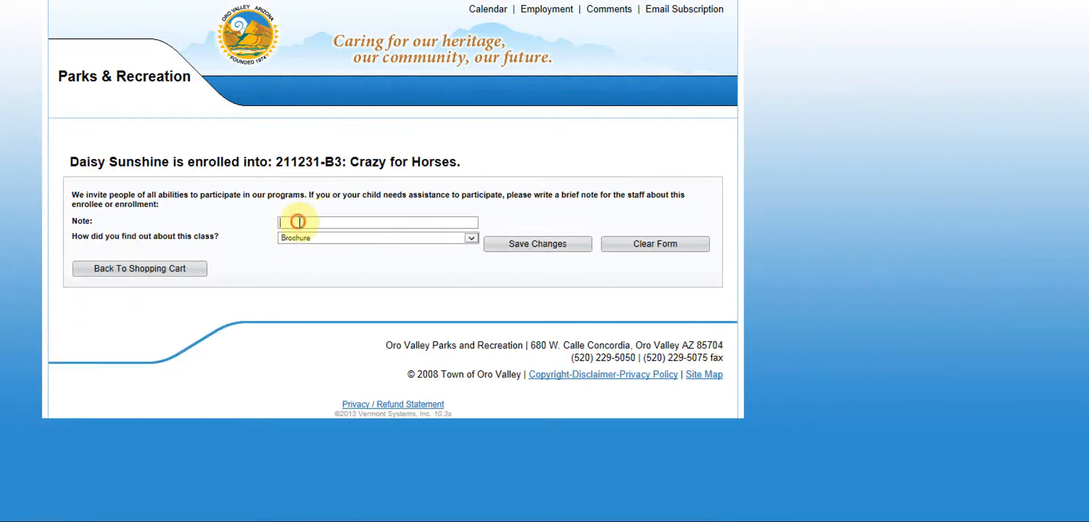
text(Daisy is allergic to peanut)
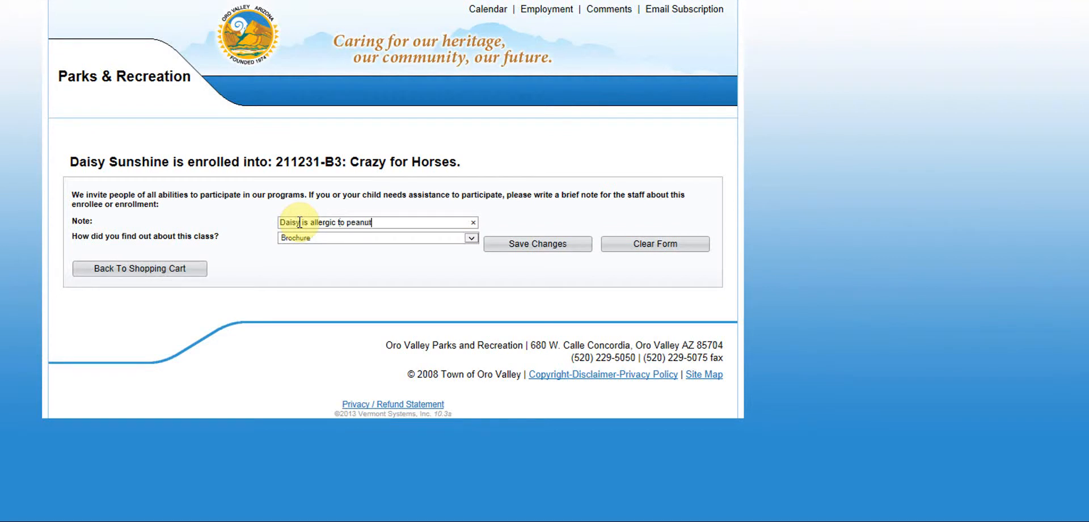
text(s)
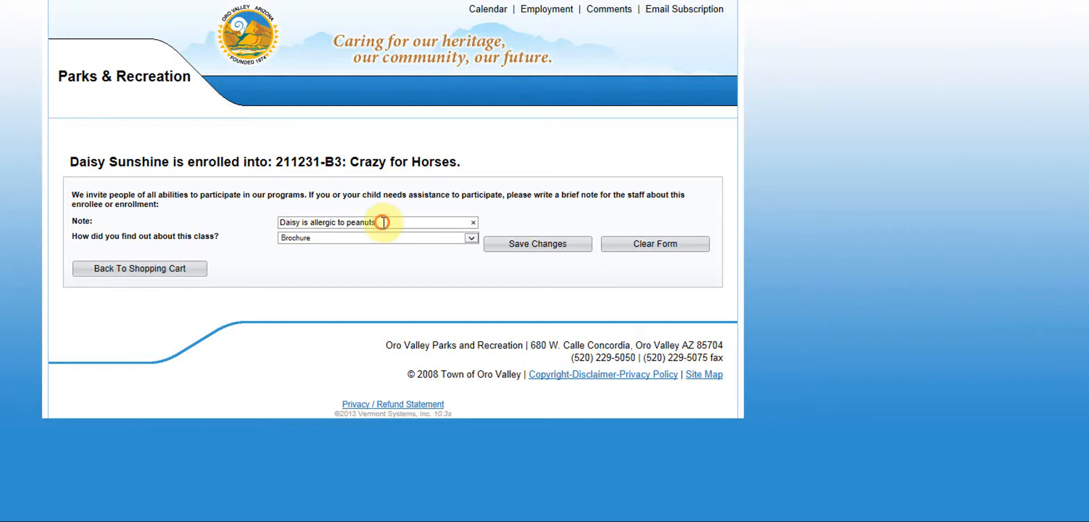
triple_click(340, 222)
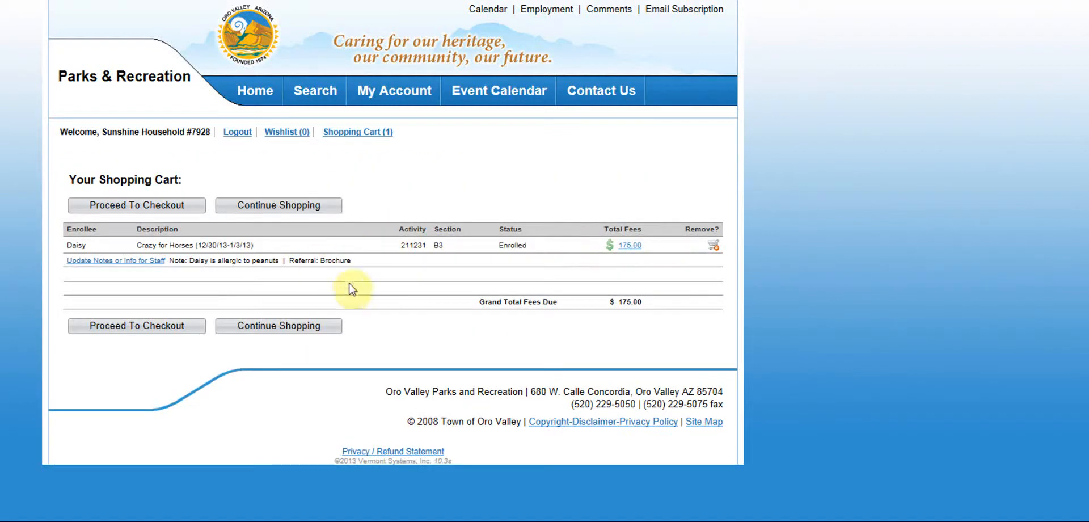
mouse_move(447, 281)
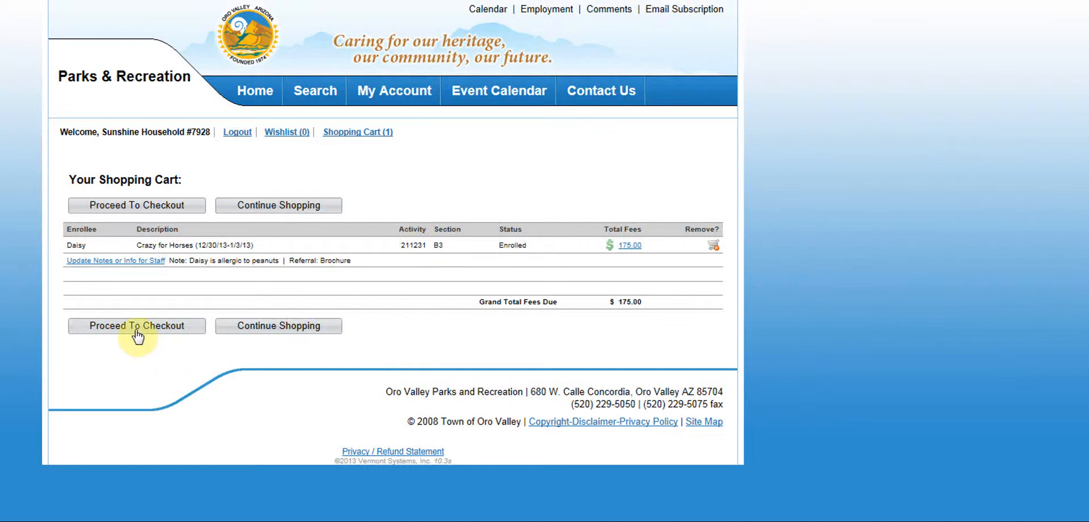
mouse_move(212, 363)
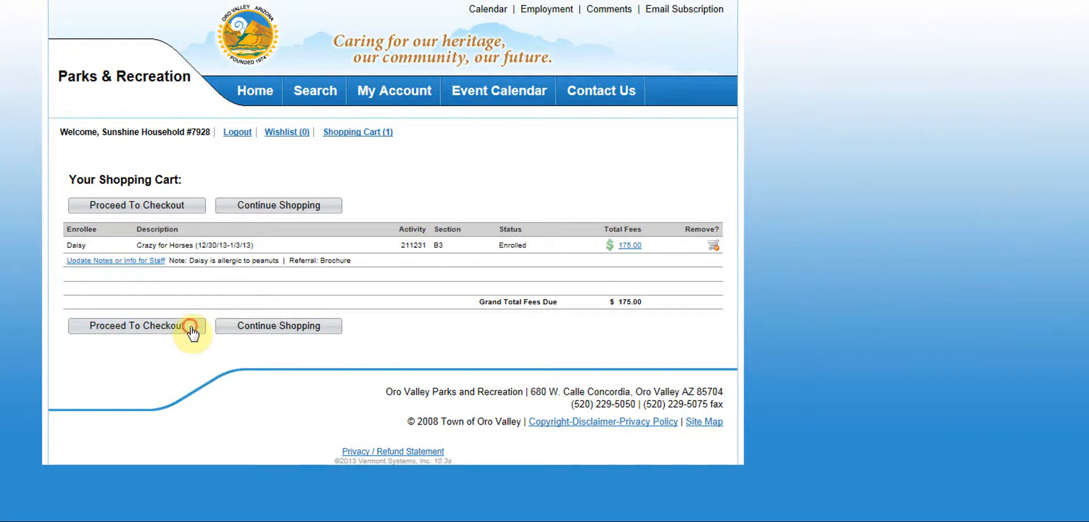
Proceed to checkout from the shopping cart.
click(137, 325)
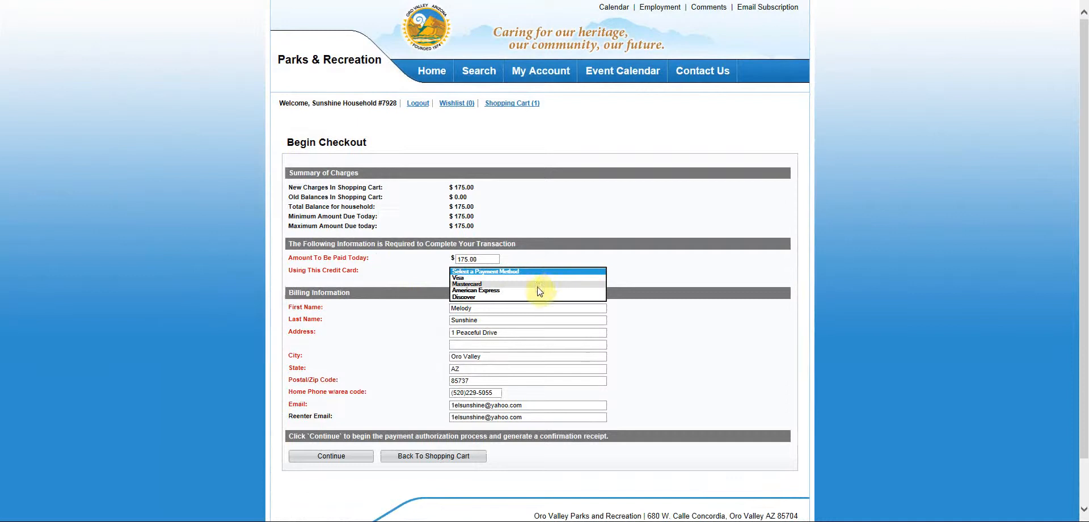
Pay with Mastercard and continue to the payment processor.
click(466, 284)
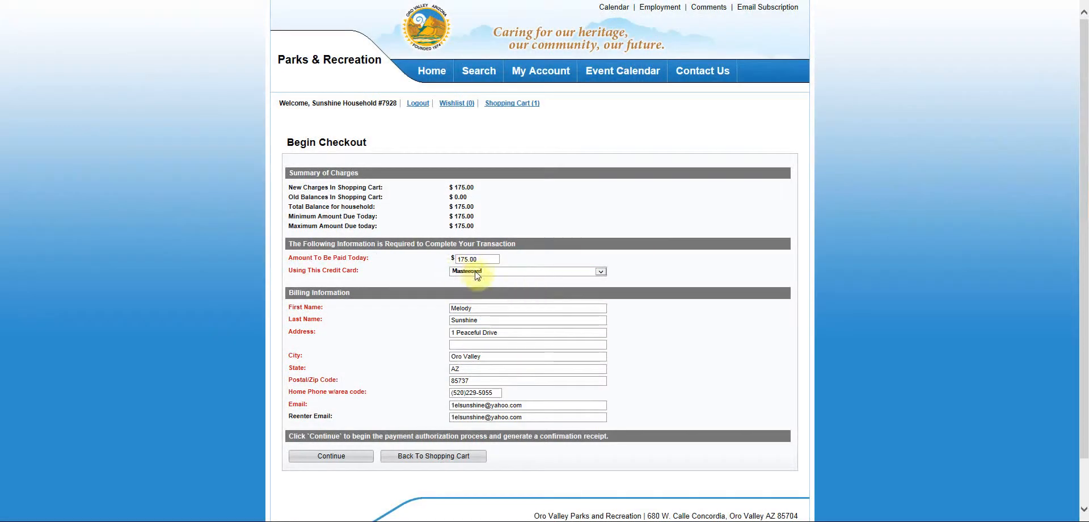
scroll(down, 3)
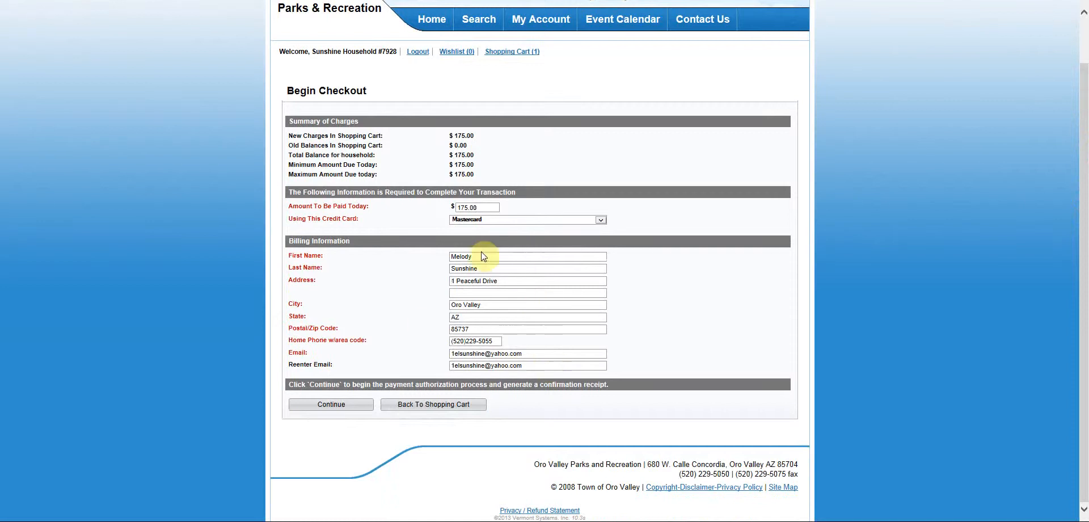
mouse_move(536, 365)
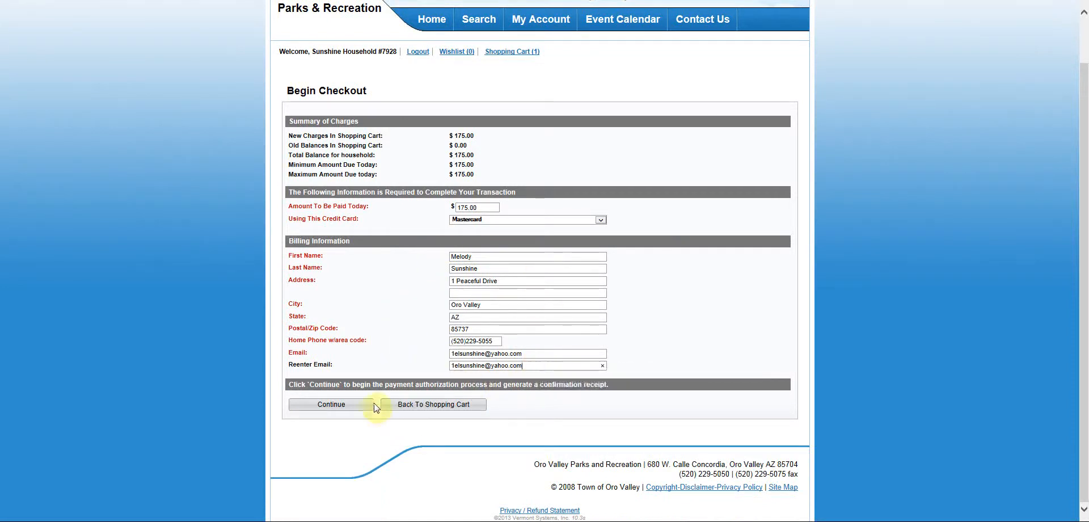
click(331, 404)
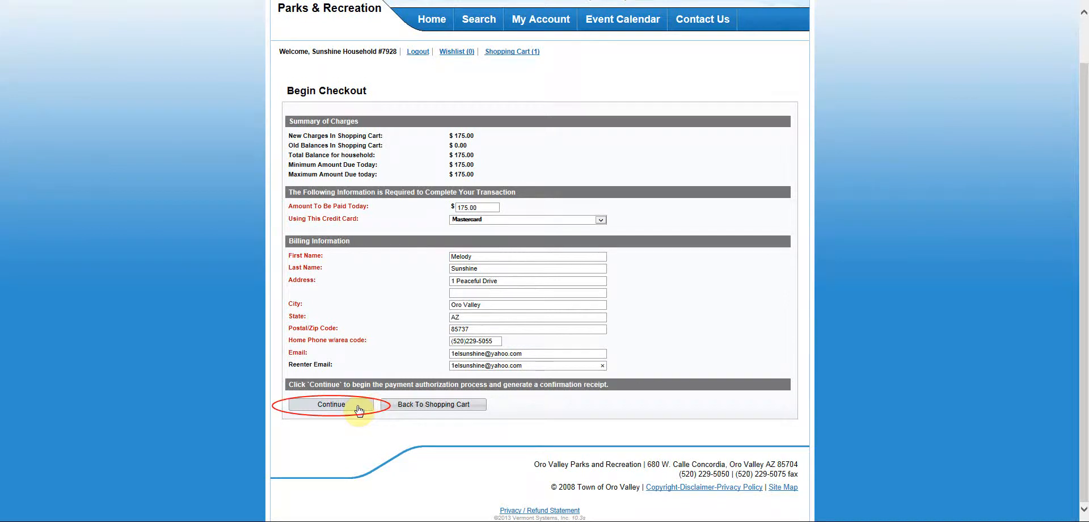
click(331, 405)
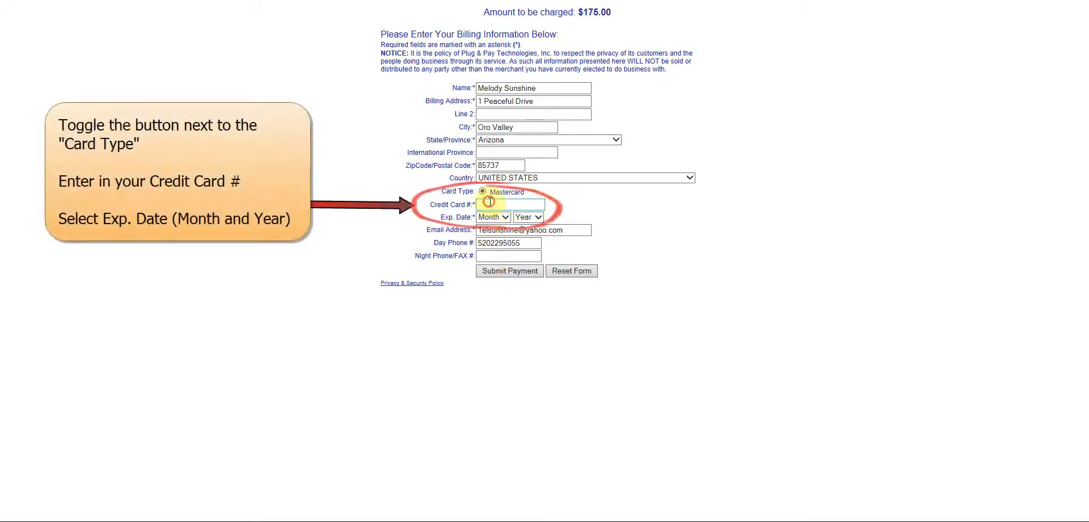
Enter card number 123456 with 04/2017 expiry and submit the $175.00 payment.
text(123456)
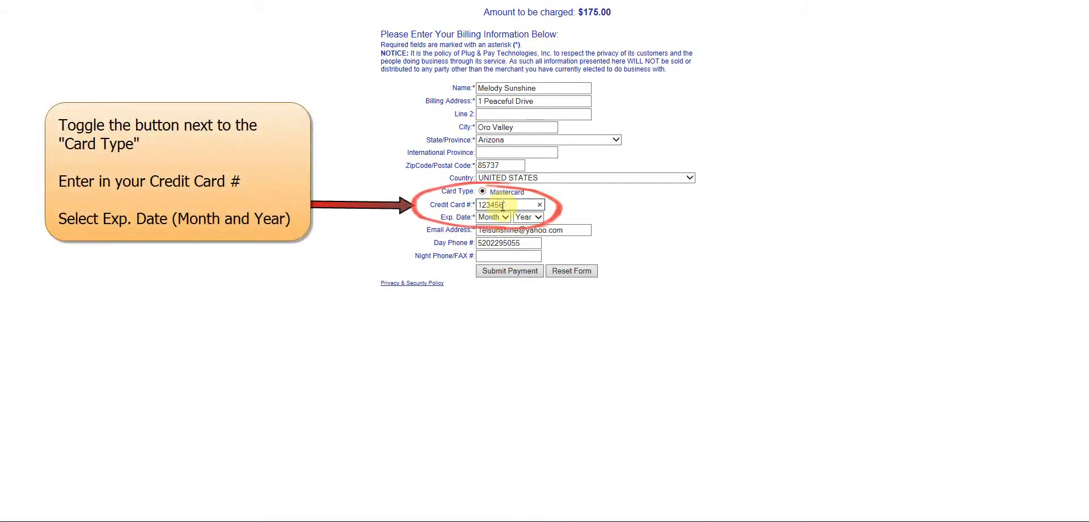
click(493, 217)
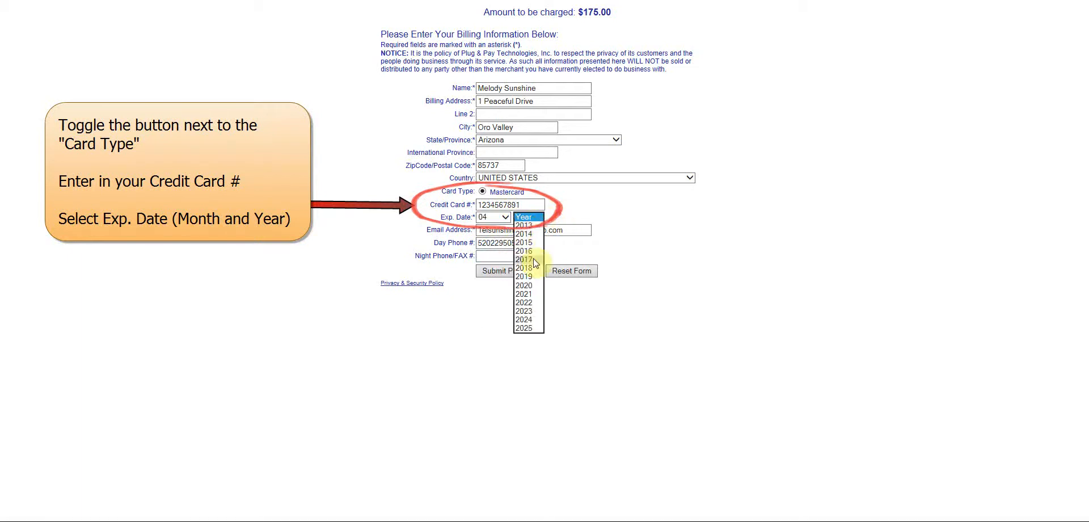
click(523, 259)
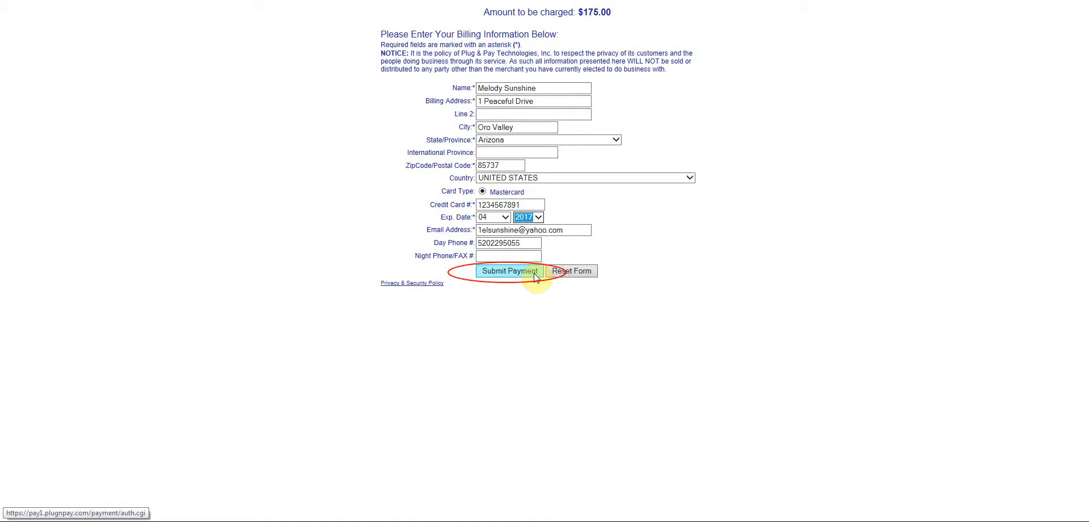
click(509, 271)
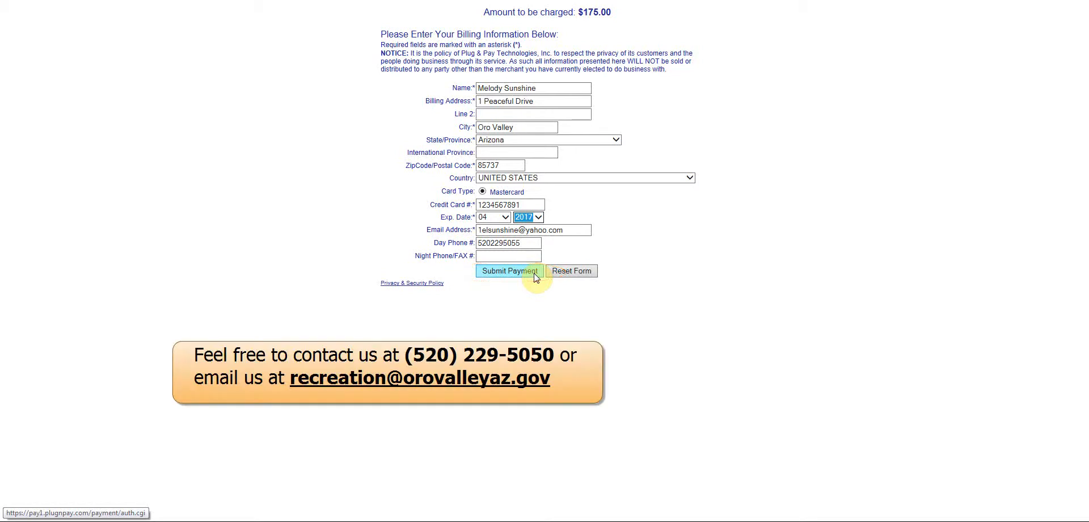